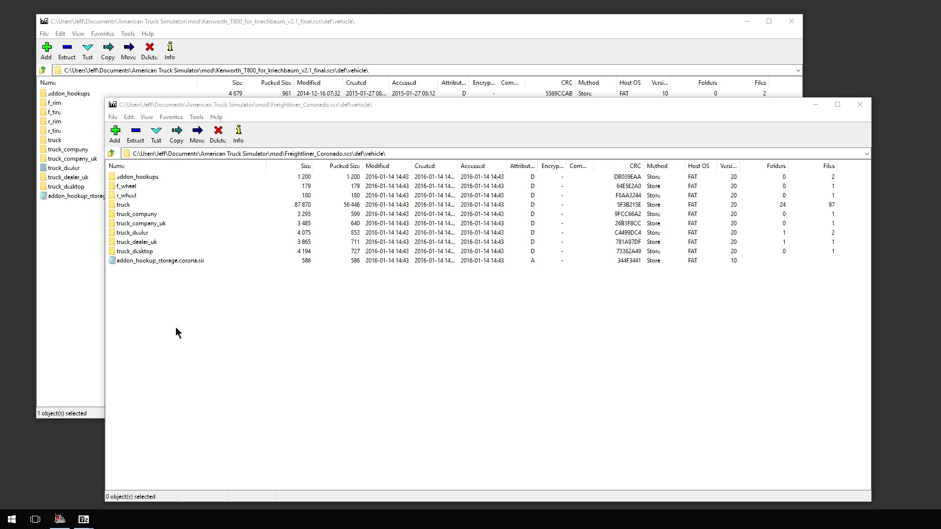
mouse_move(194, 306)
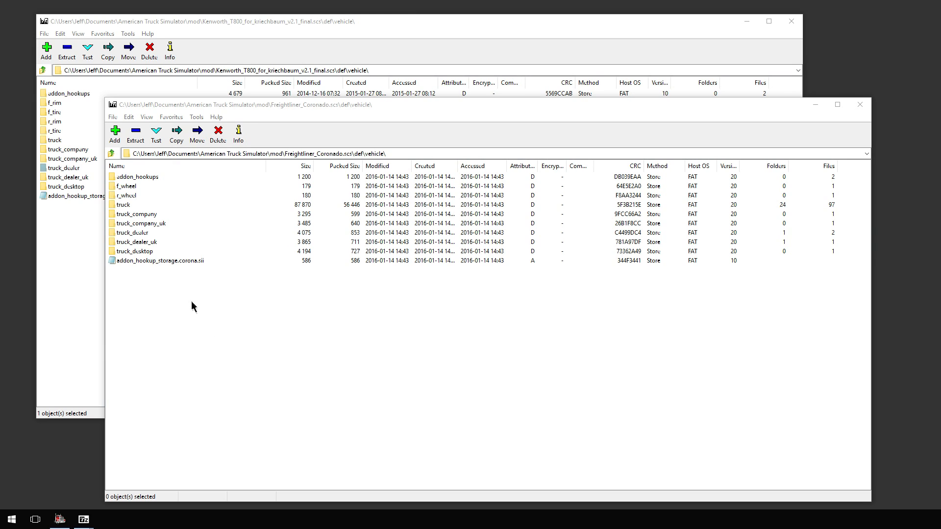
mouse_move(151, 302)
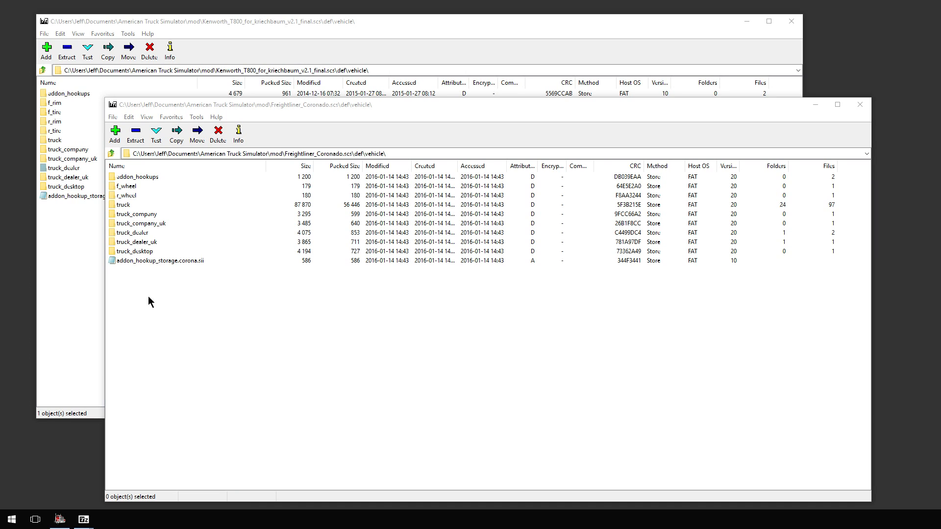
mouse_move(141, 243)
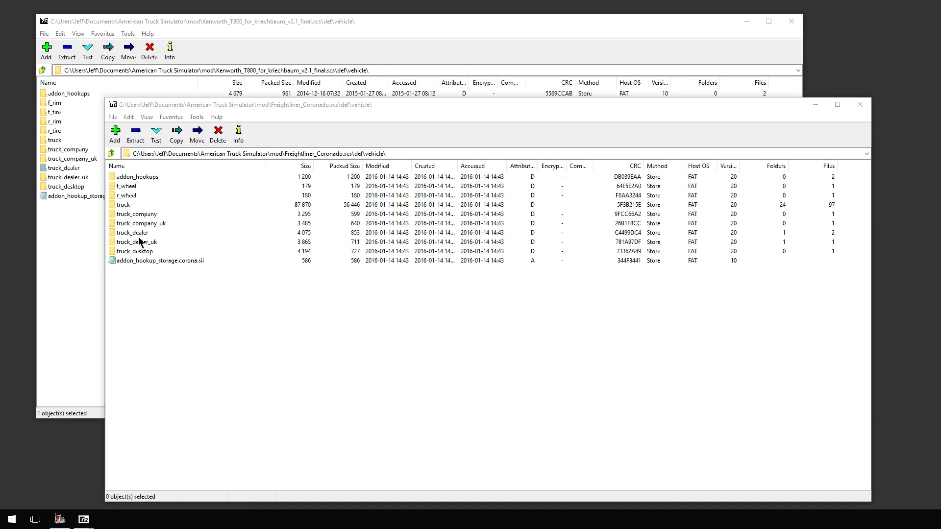
mouse_move(132, 247)
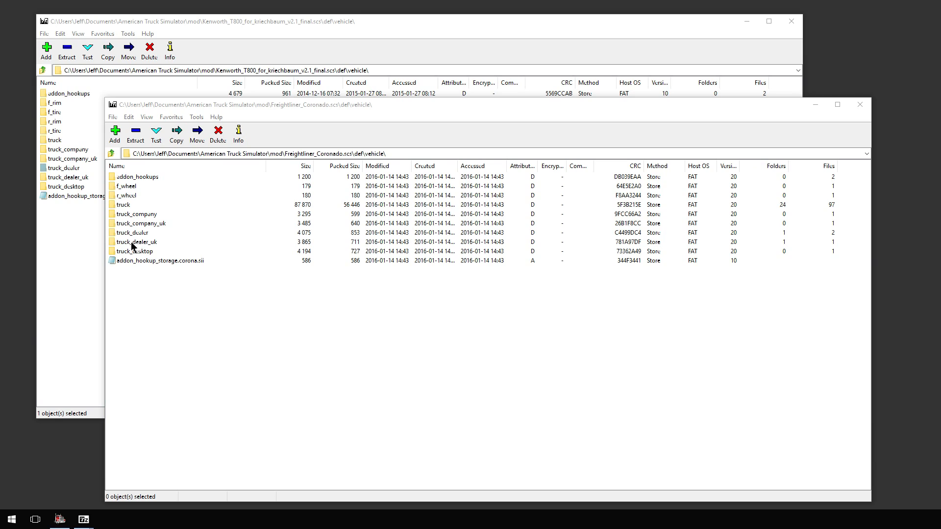
mouse_move(170, 227)
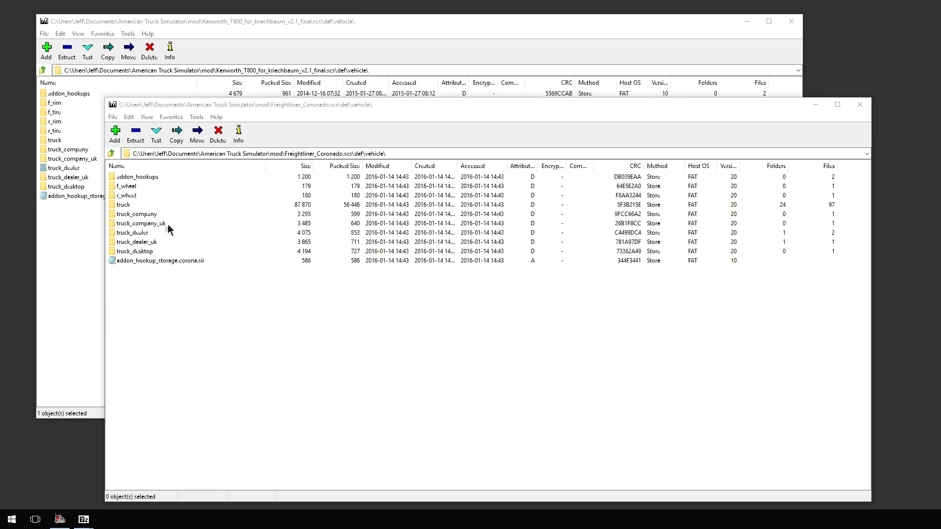
mouse_move(150, 315)
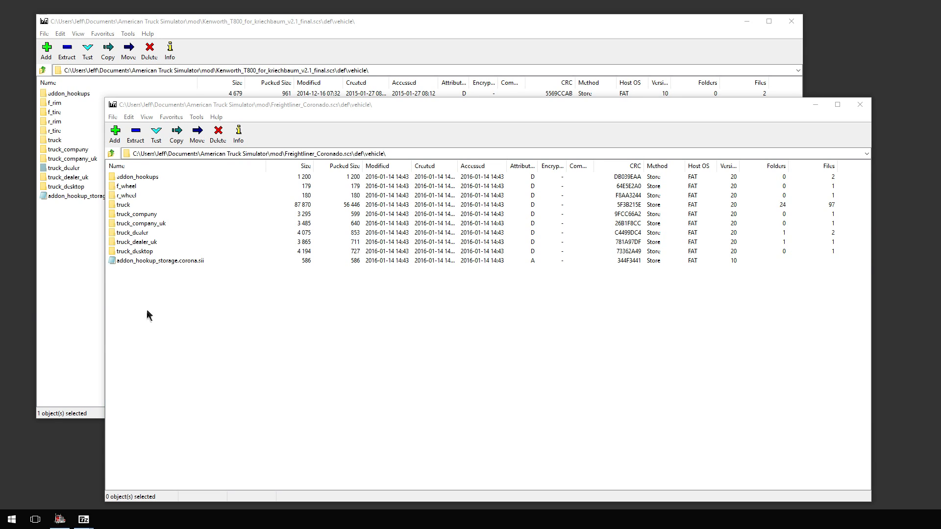
mouse_move(143, 256)
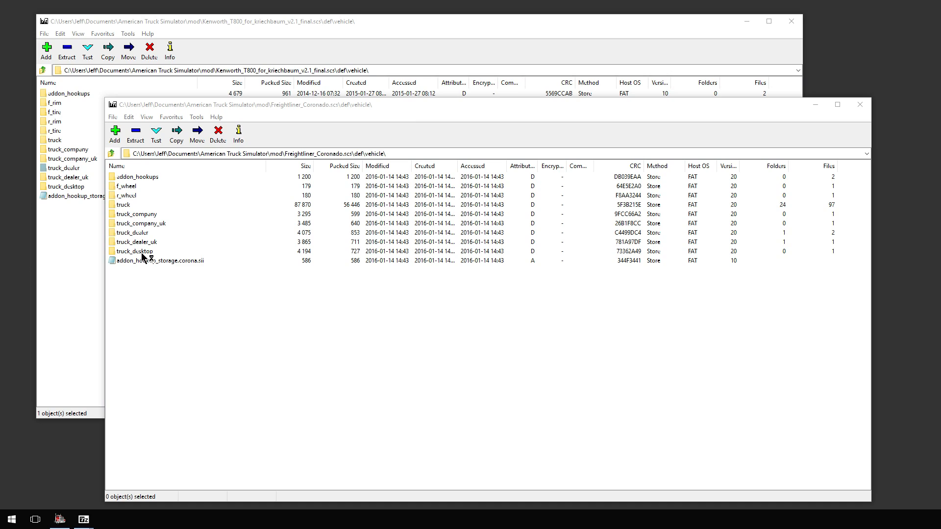
mouse_move(143, 259)
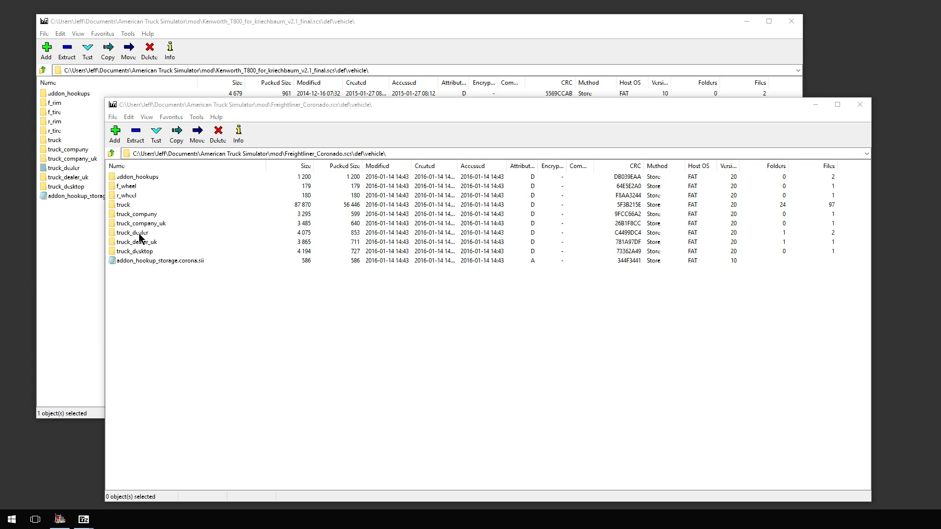
Browse into truck_dealer and its kenworth subfolder holding kenworth_0.coronado.sii.
double_click(130, 232)
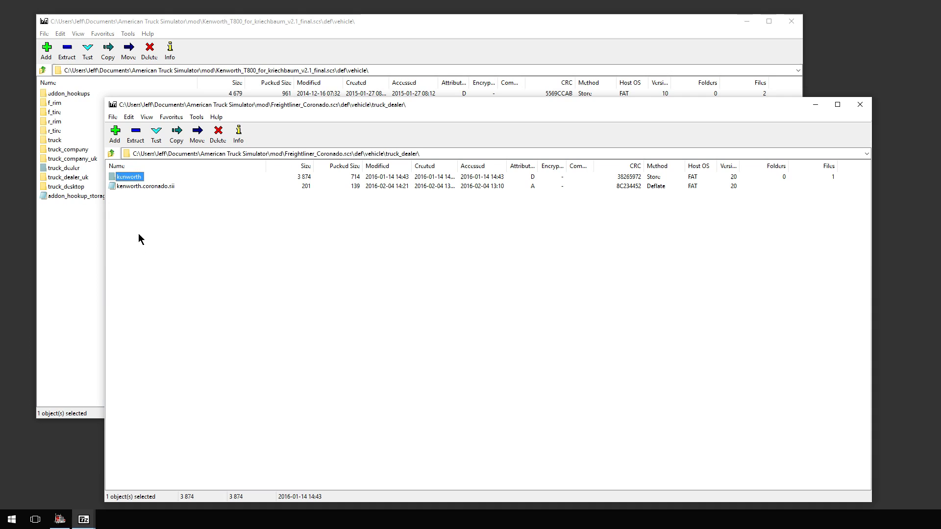
click(155, 233)
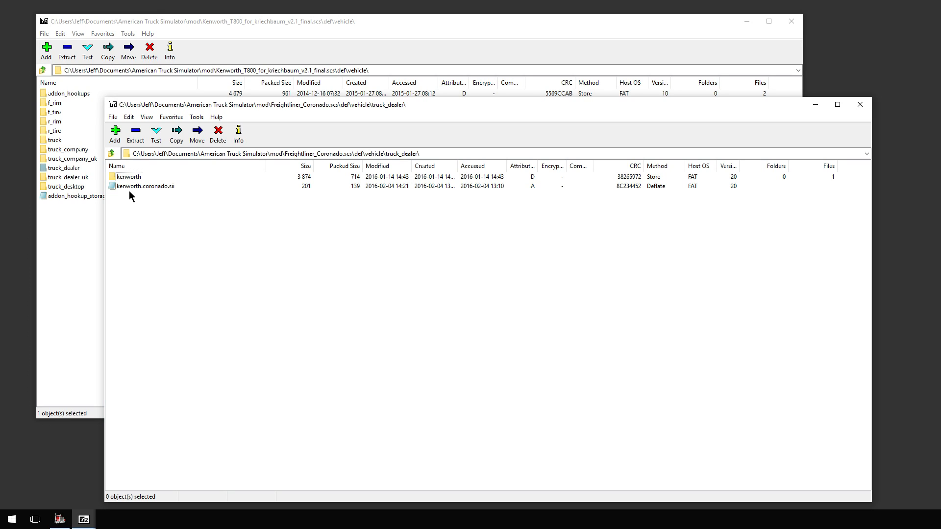
mouse_move(141, 196)
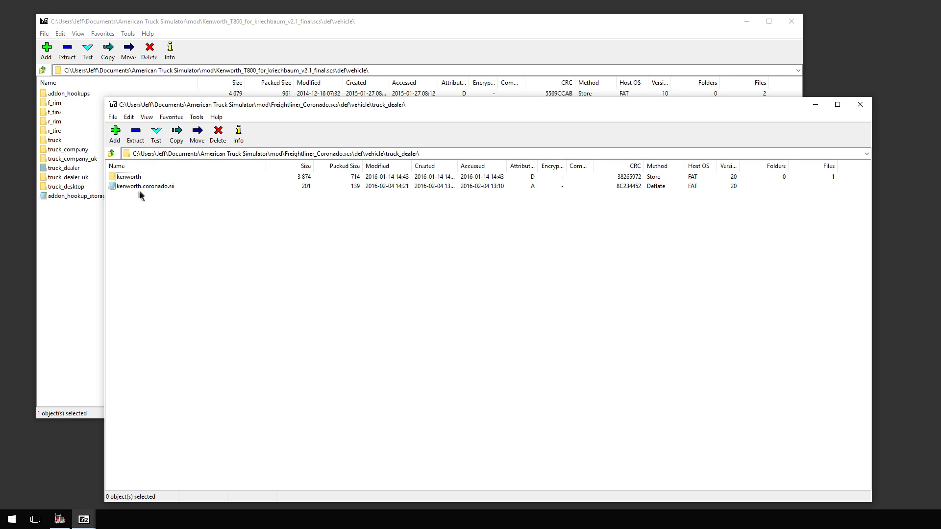
mouse_move(149, 192)
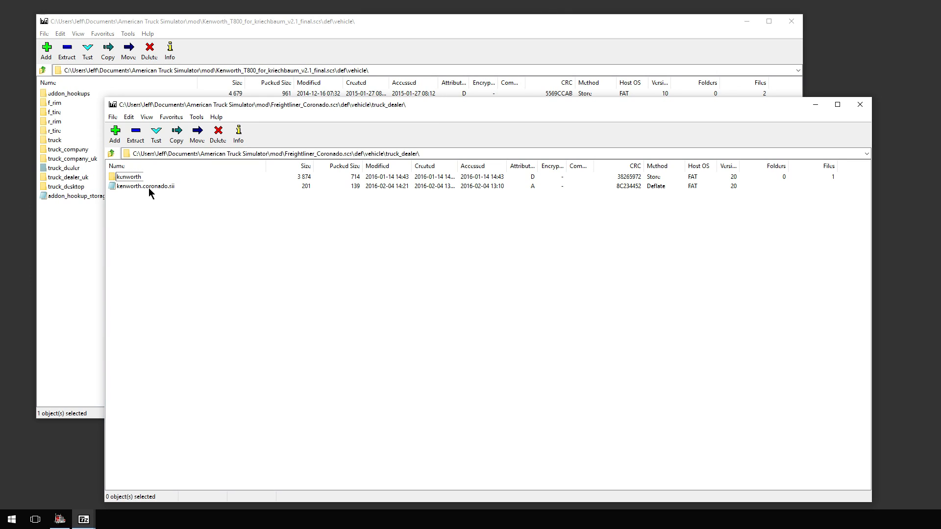
mouse_move(120, 190)
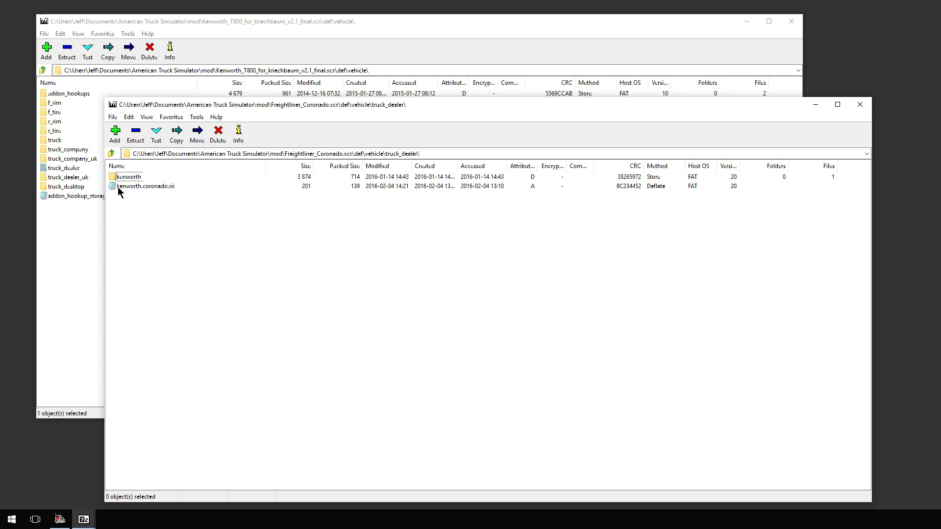
double_click(128, 176)
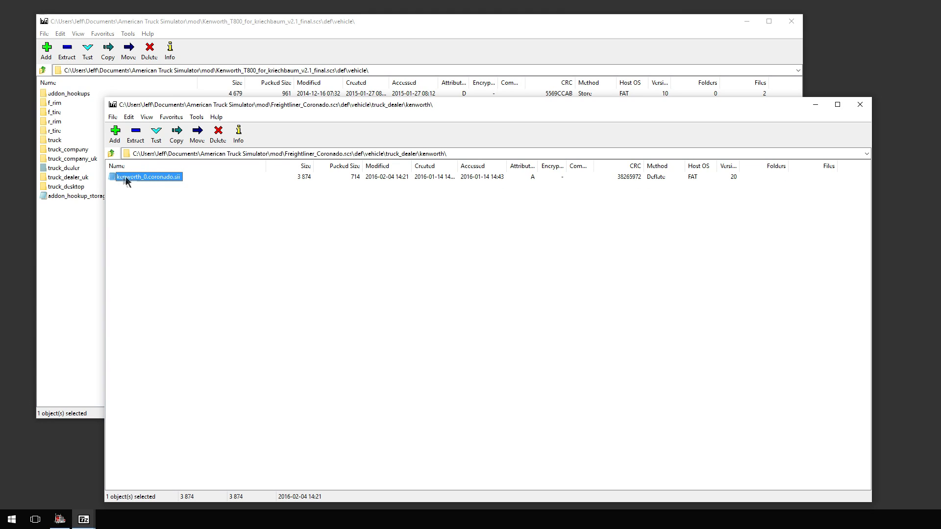
mouse_move(176, 185)
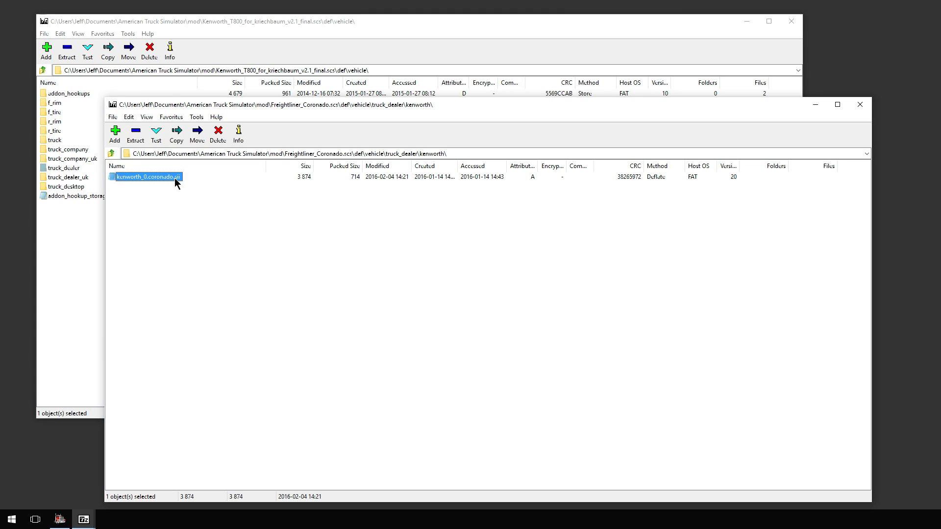
mouse_move(160, 251)
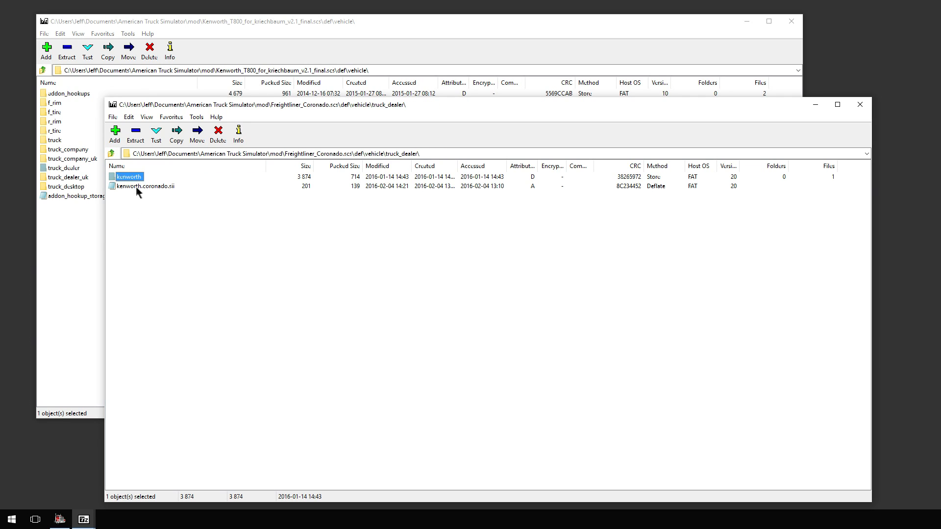
View kenworth.coronado.sii in Notepad and select all of its dealer sortiment text.
double_click(134, 187)
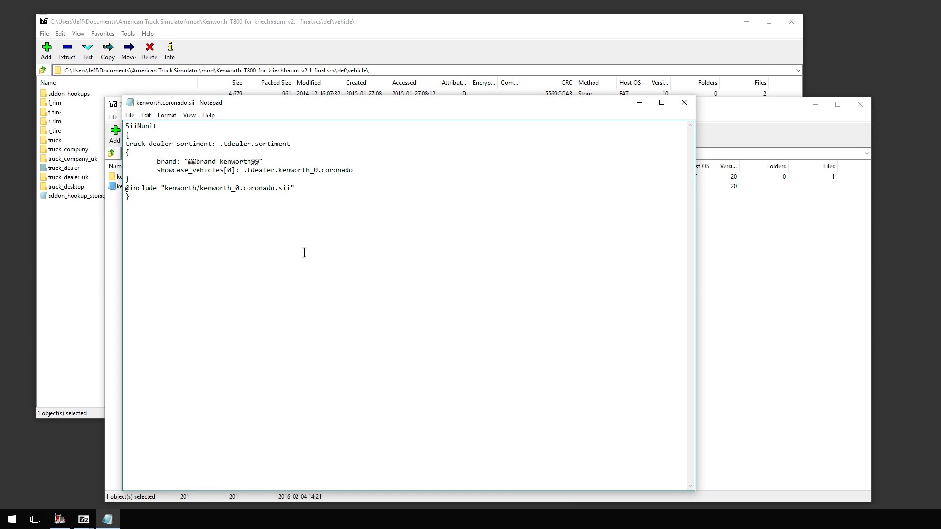
click(230, 143)
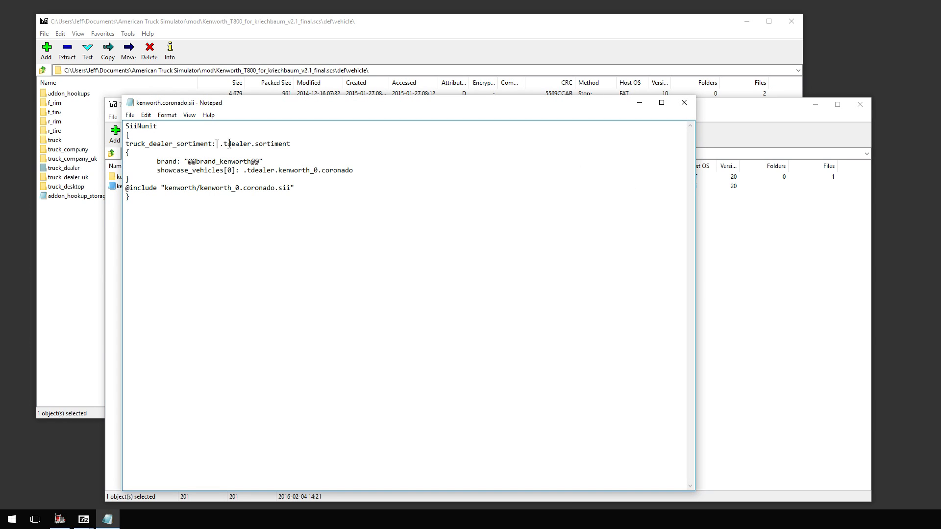
key(ctrl+a)
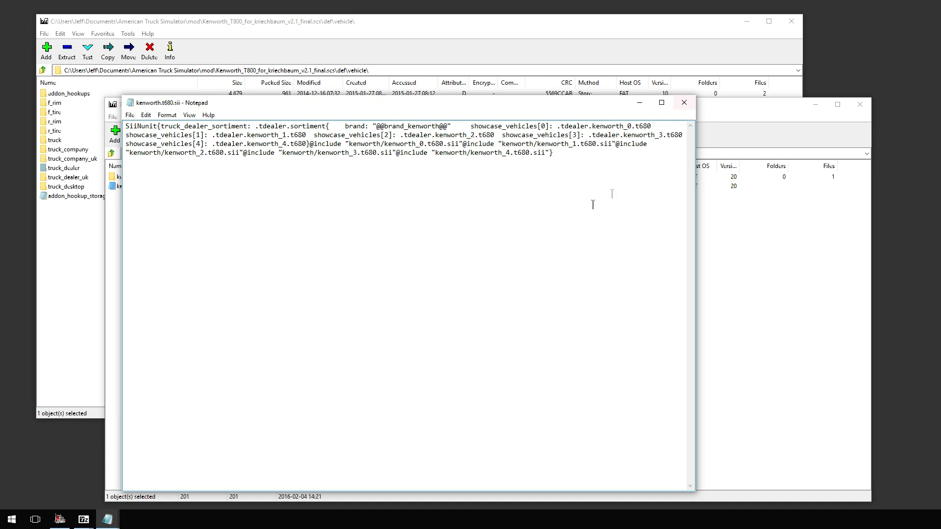
mouse_move(498, 196)
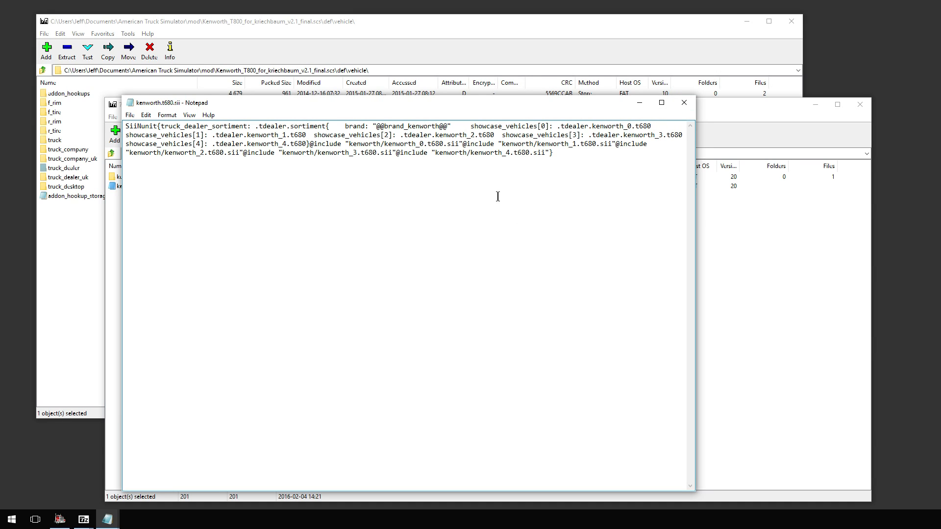
mouse_move(250, 168)
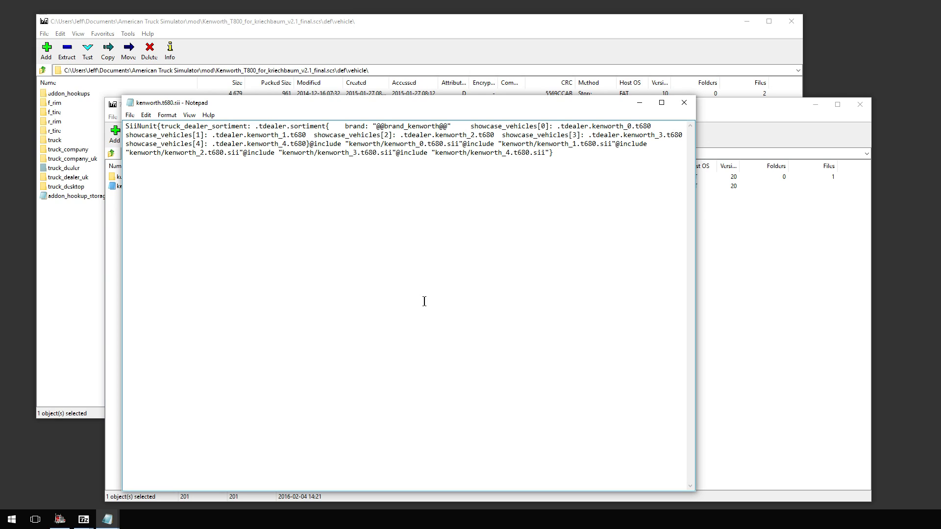
mouse_move(445, 286)
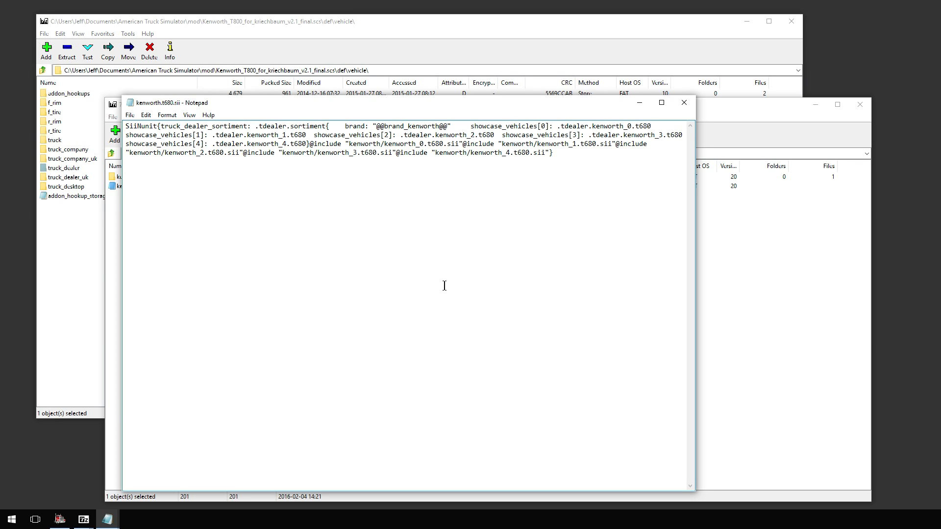
mouse_move(445, 202)
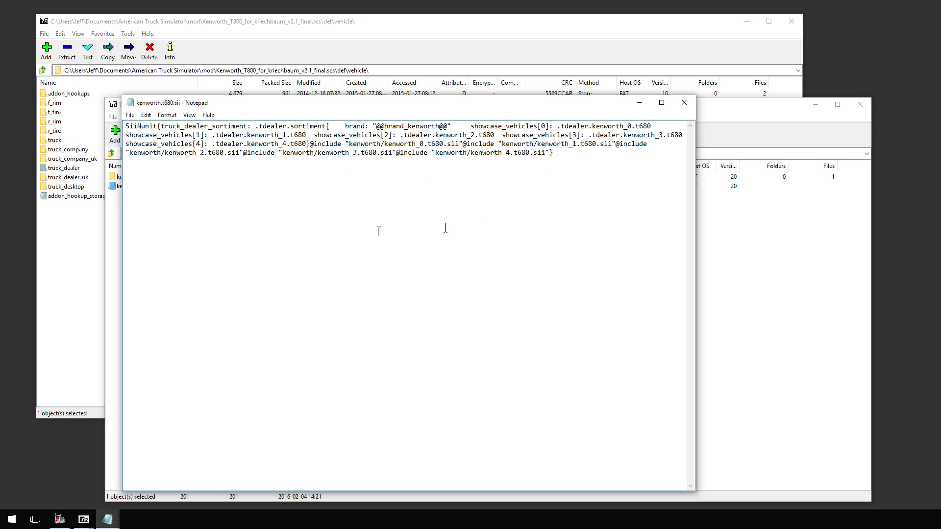
mouse_move(319, 314)
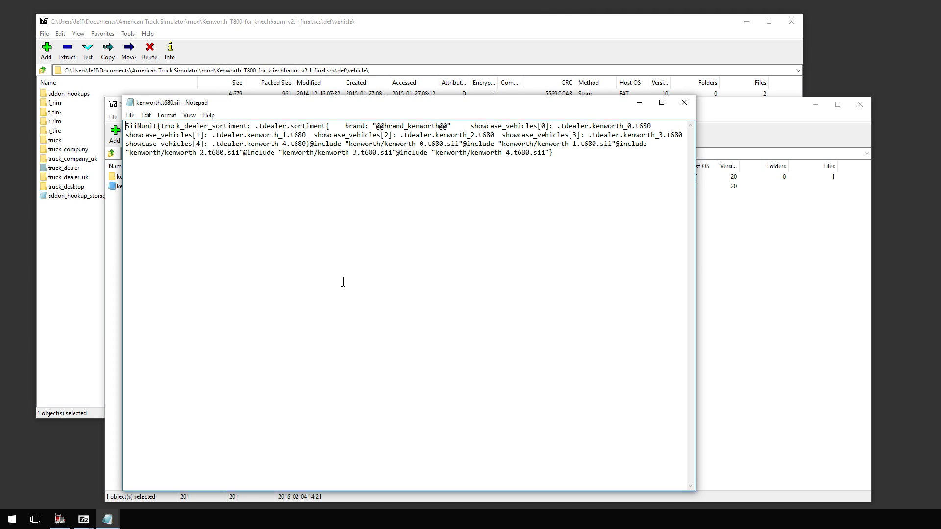
mouse_move(365, 259)
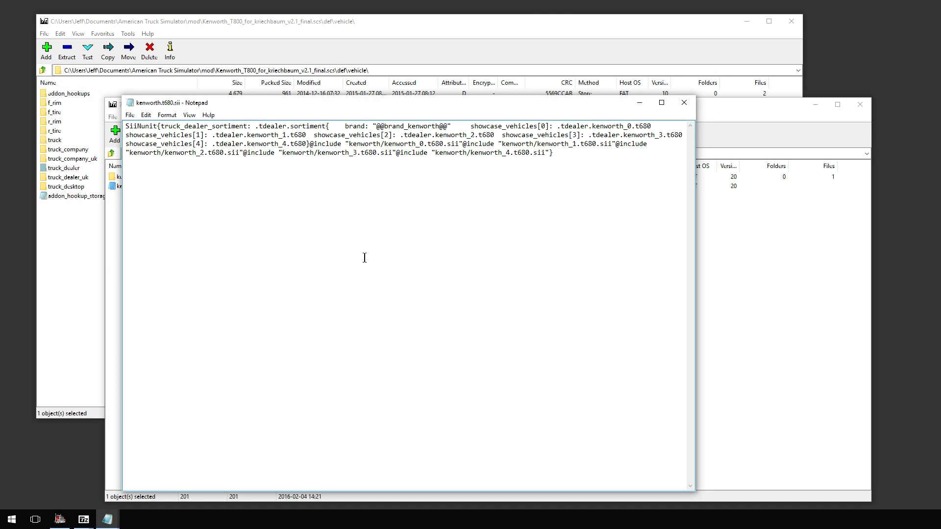
mouse_move(385, 260)
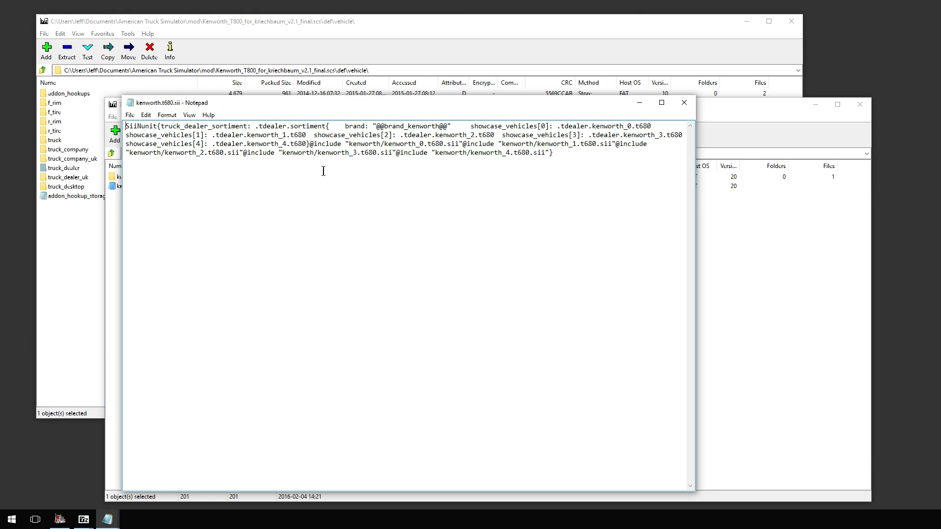
mouse_move(684, 103)
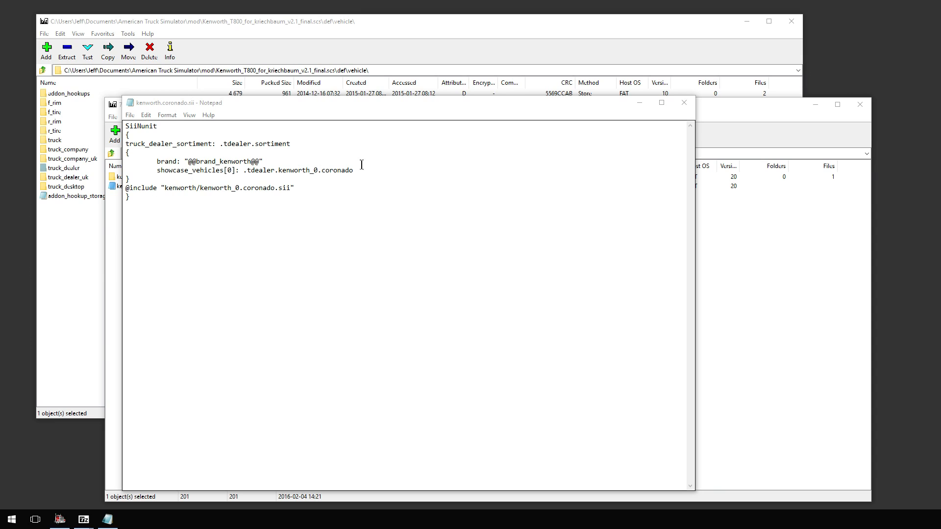
mouse_move(327, 298)
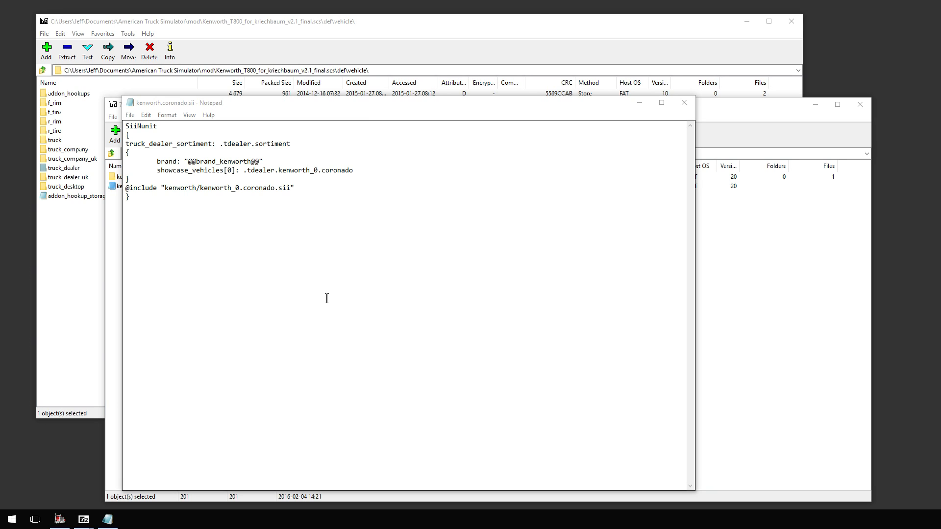
mouse_move(310, 266)
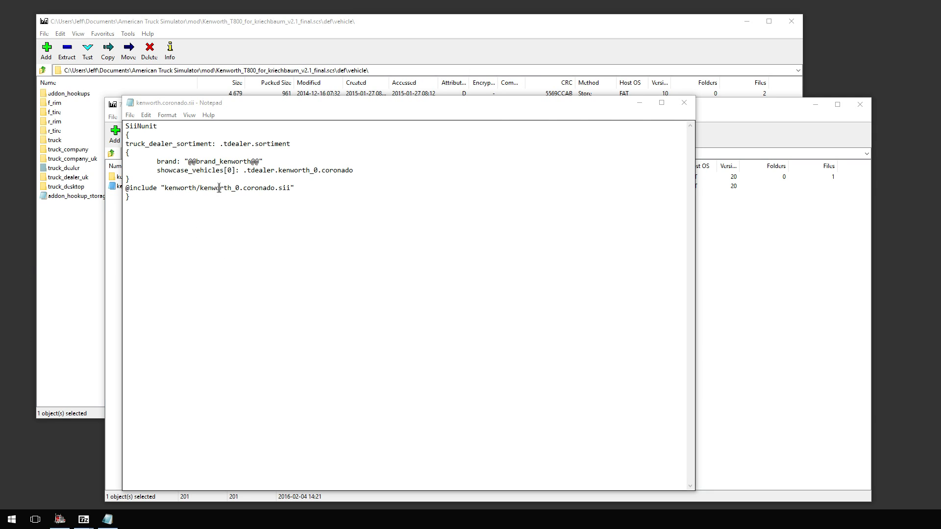
Check the kenworth_0.coronado showcase vehicle name and include path, then close the file.
click(274, 188)
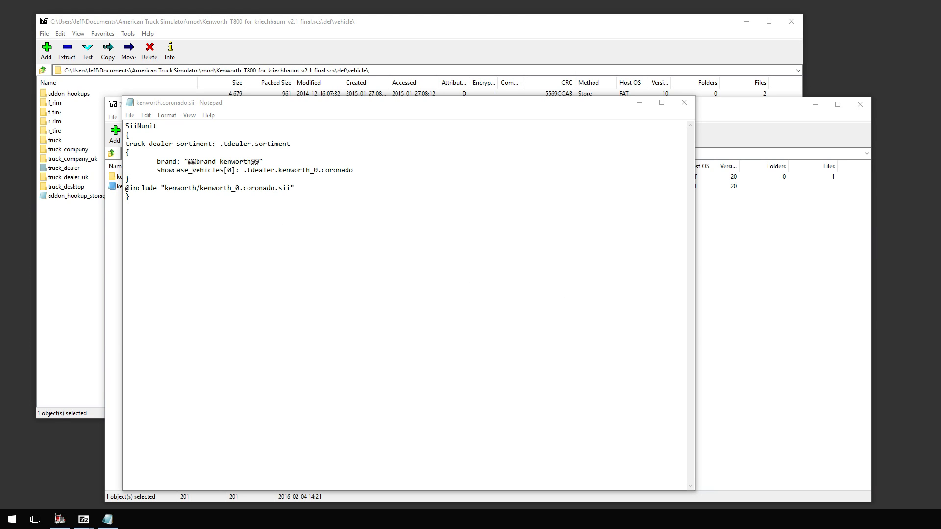
mouse_move(468, 298)
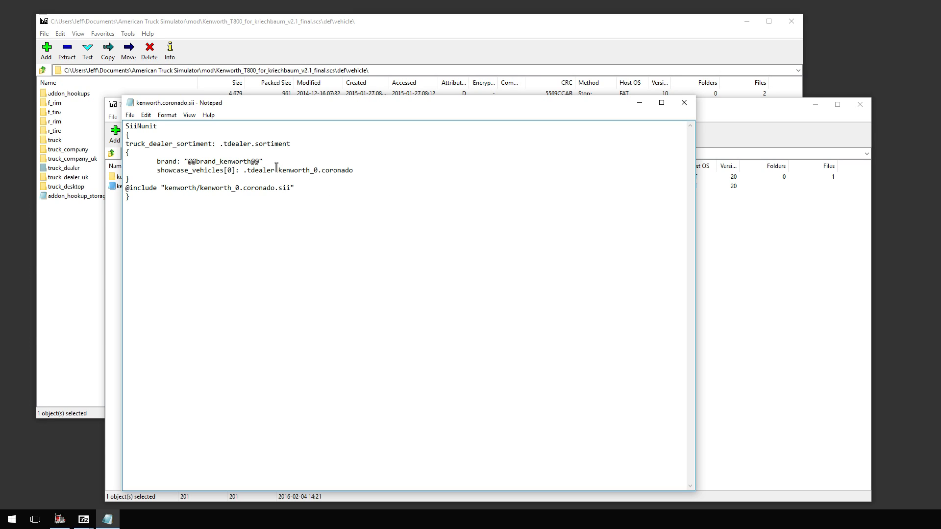
drag(279, 170, 354, 169)
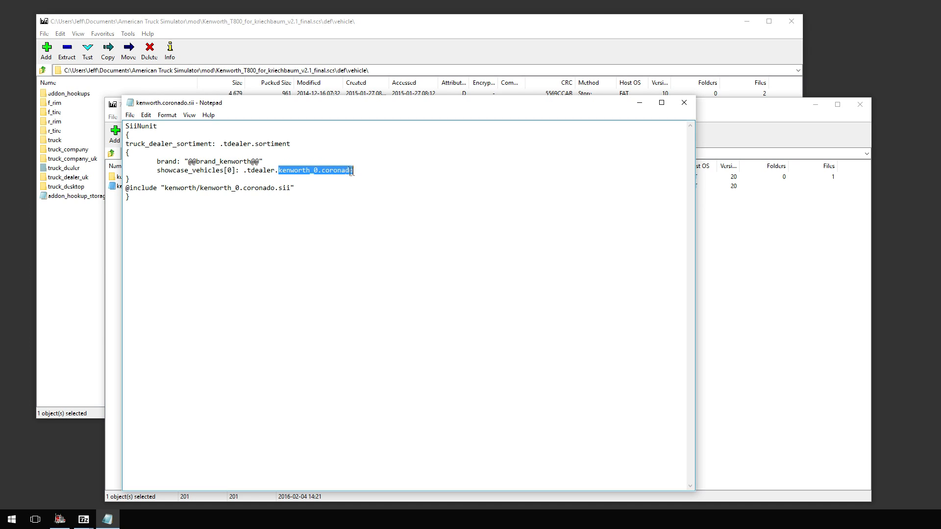
click(362, 195)
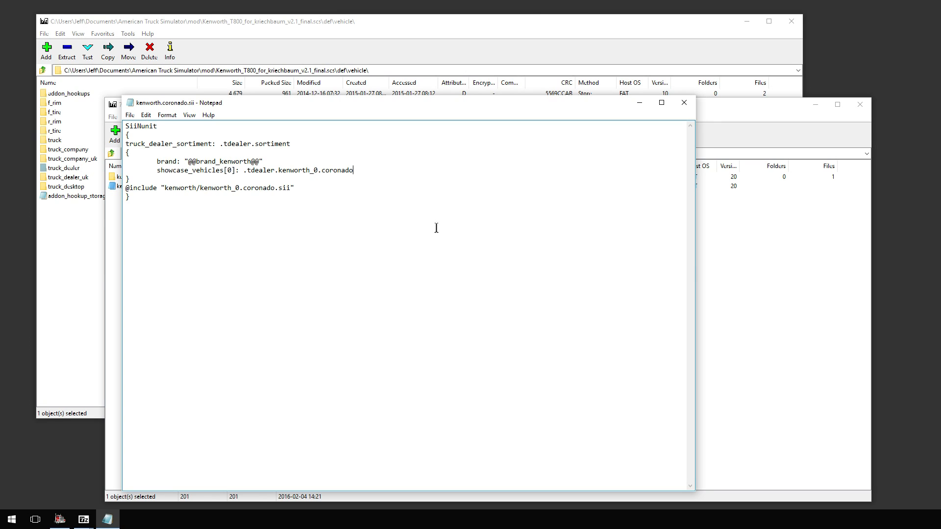
mouse_move(570, 203)
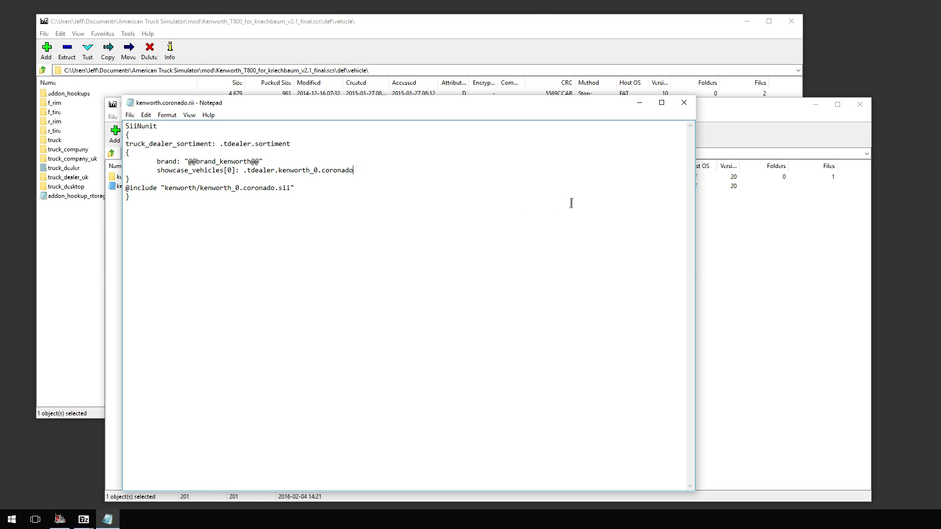
mouse_move(678, 196)
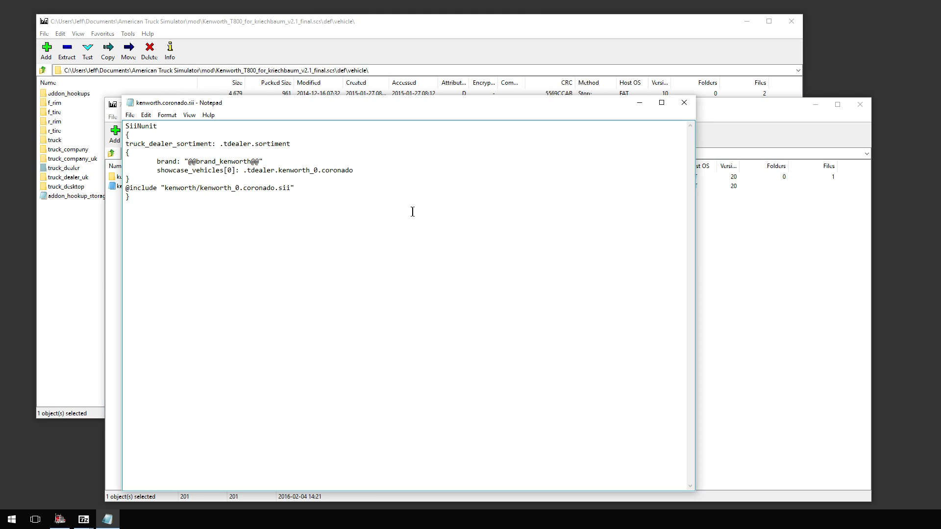
mouse_move(437, 224)
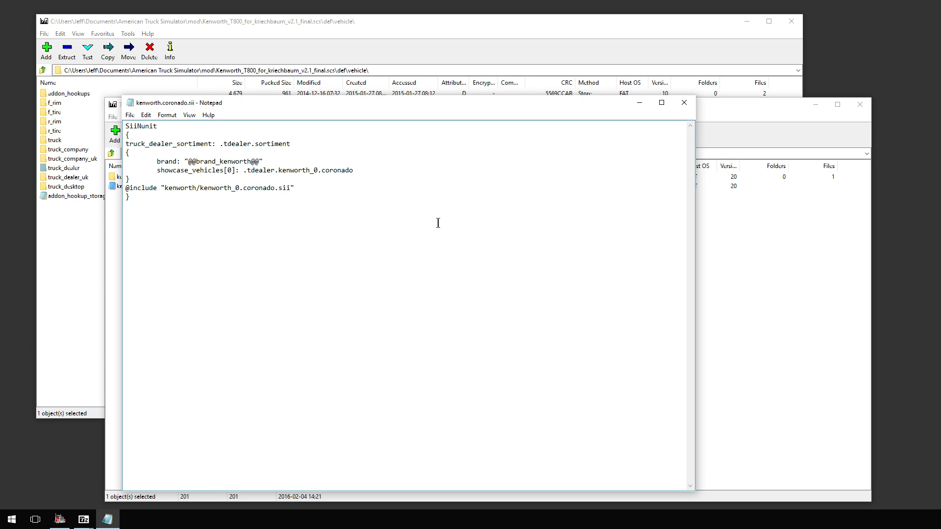
mouse_move(412, 245)
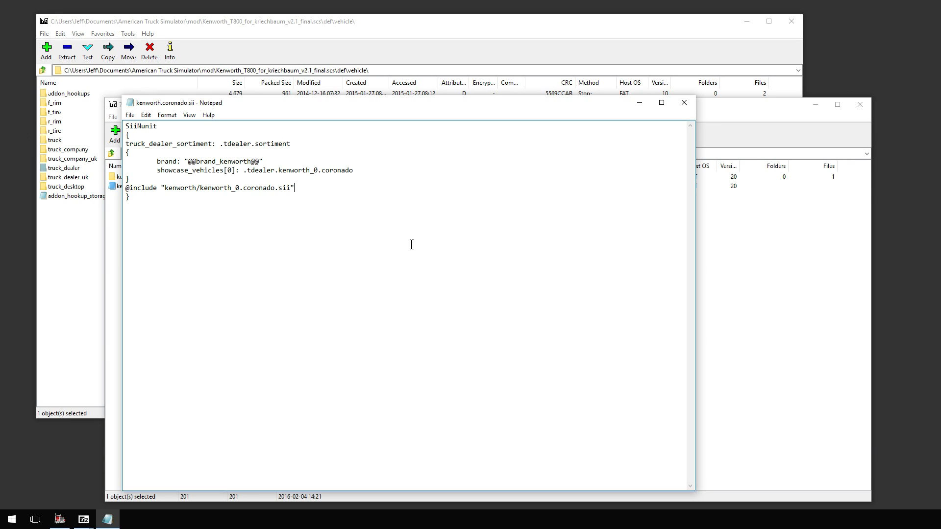
mouse_move(411, 239)
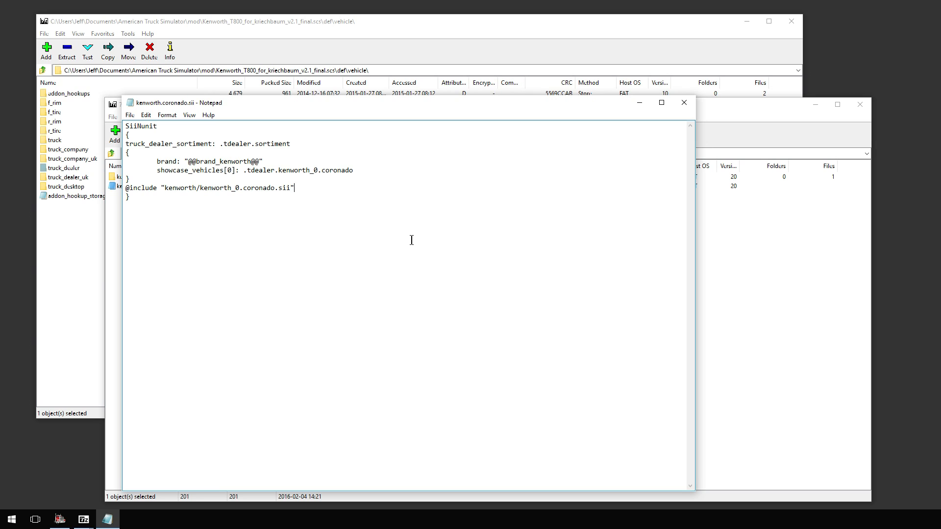
click(684, 103)
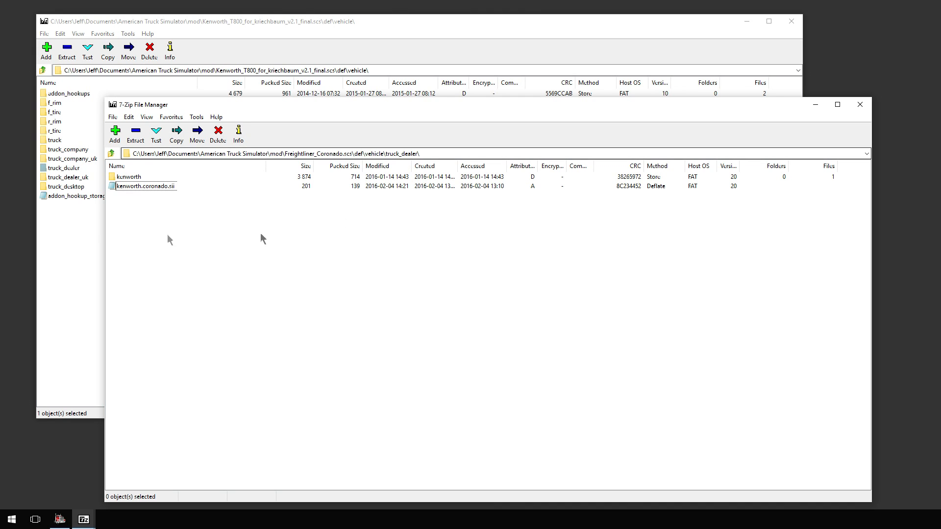
Browse the Coronado truck_dealer_uk mercedes folder, then bring the T800 archive window forward.
click(112, 152)
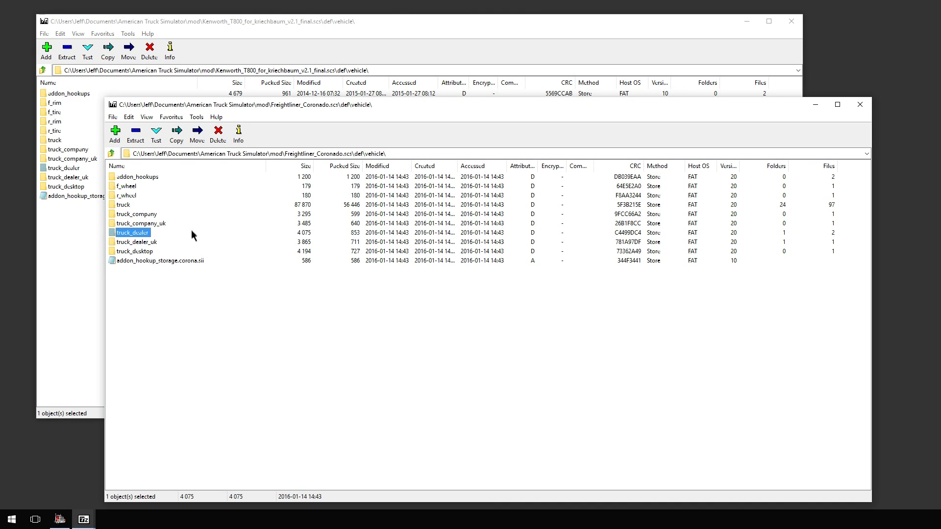
mouse_move(137, 220)
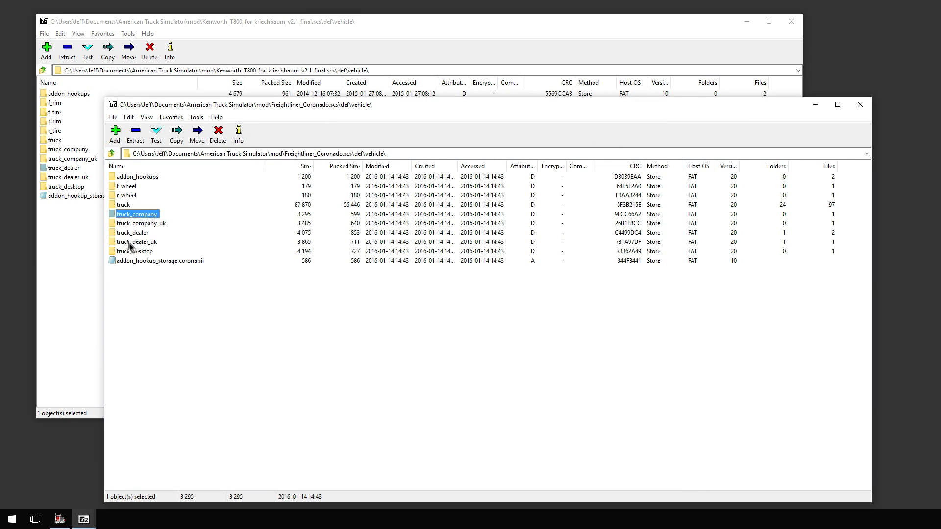
double_click(135, 241)
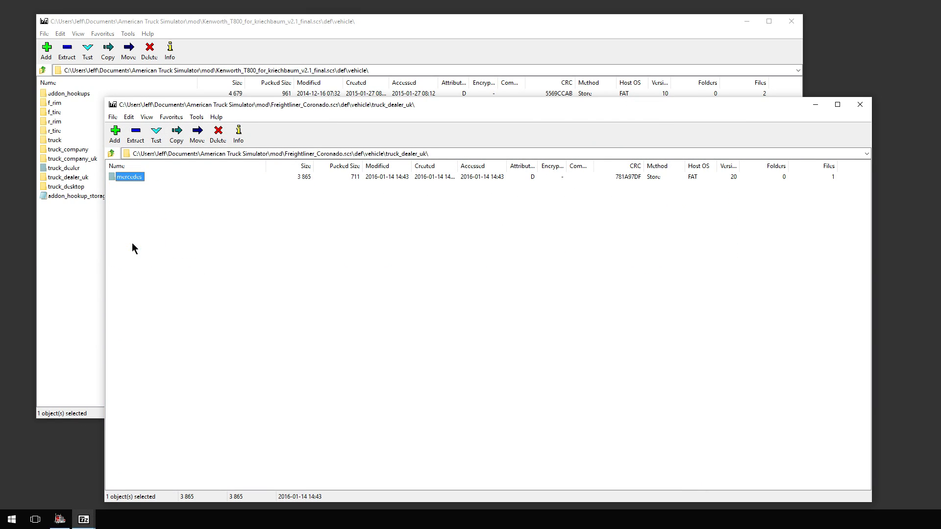
double_click(127, 177)
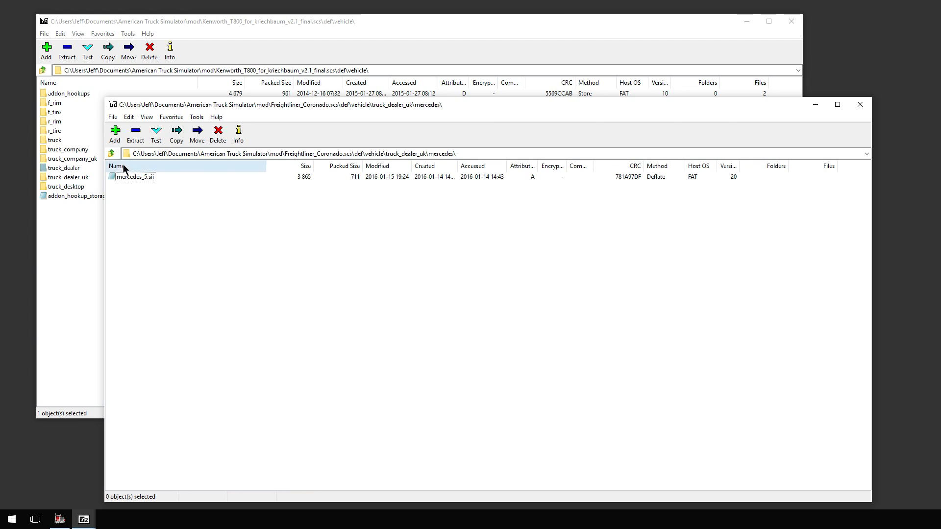
click(114, 153)
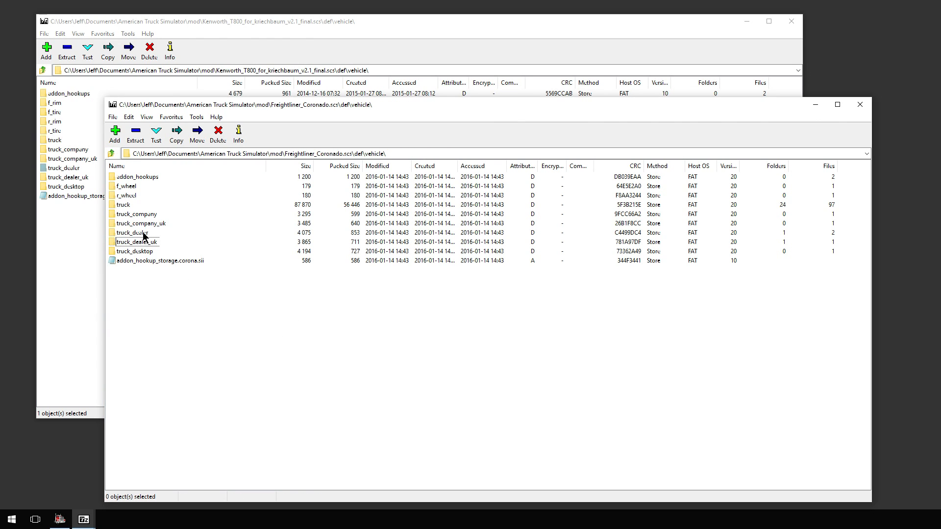
double_click(132, 232)
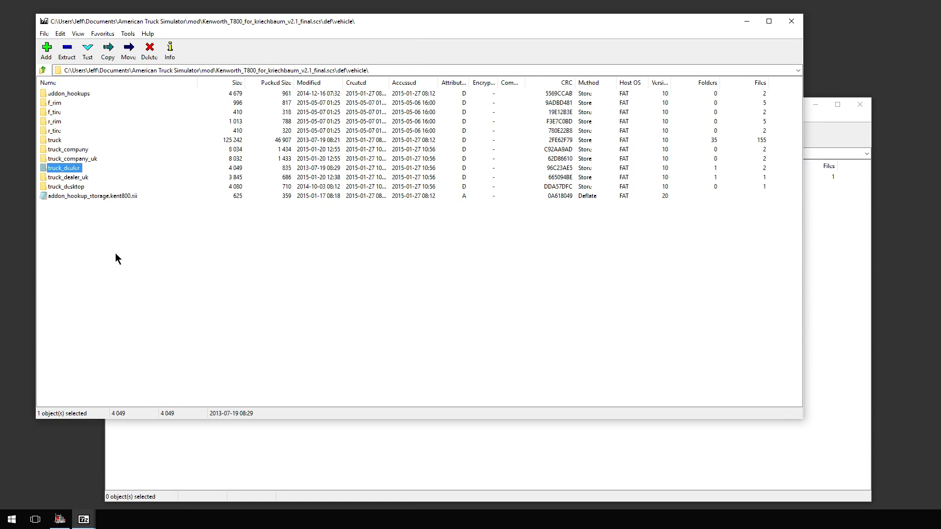
mouse_move(154, 253)
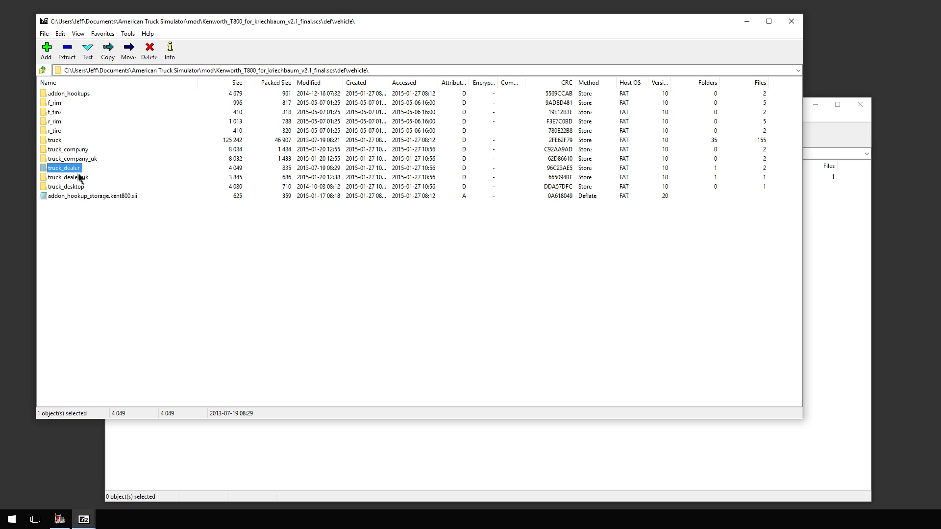
Check truck_dealer_uk, then view kenworth.t800.sii from the T800 truck_dealer folder.
double_click(60, 176)
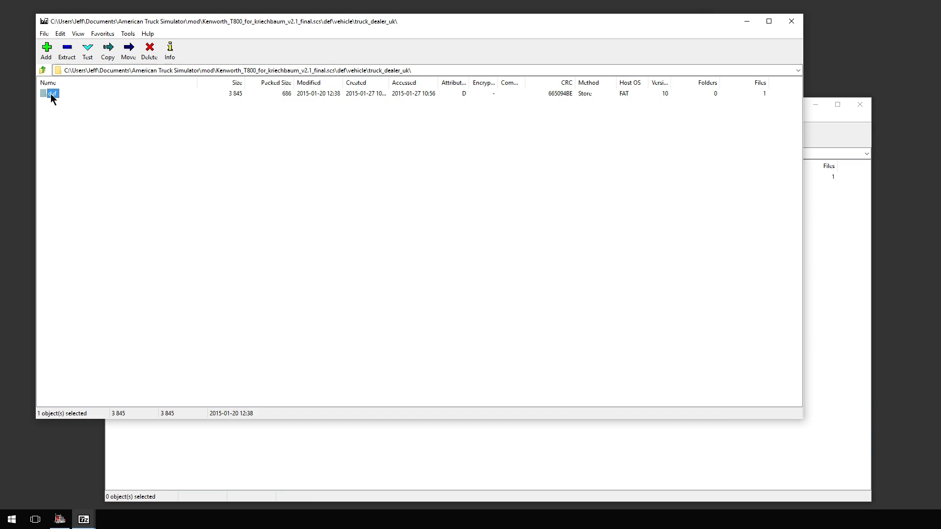
click(43, 68)
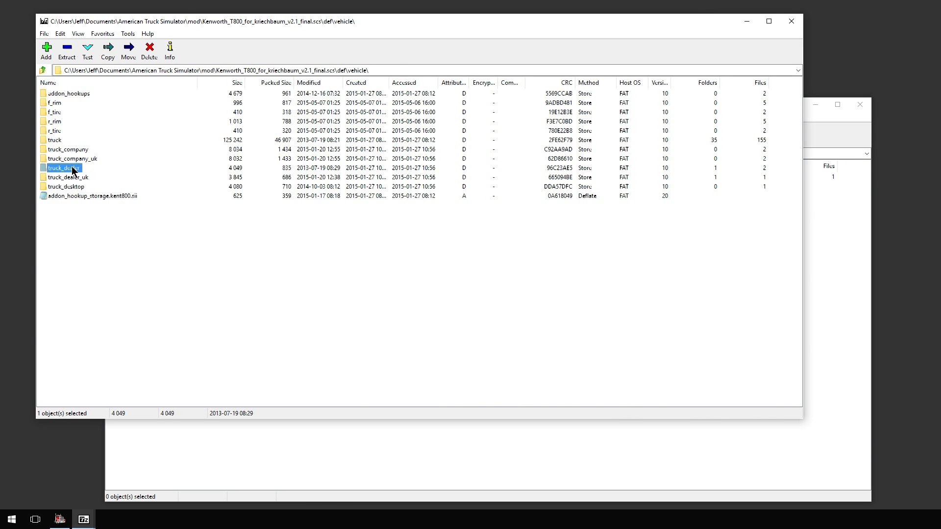
double_click(60, 168)
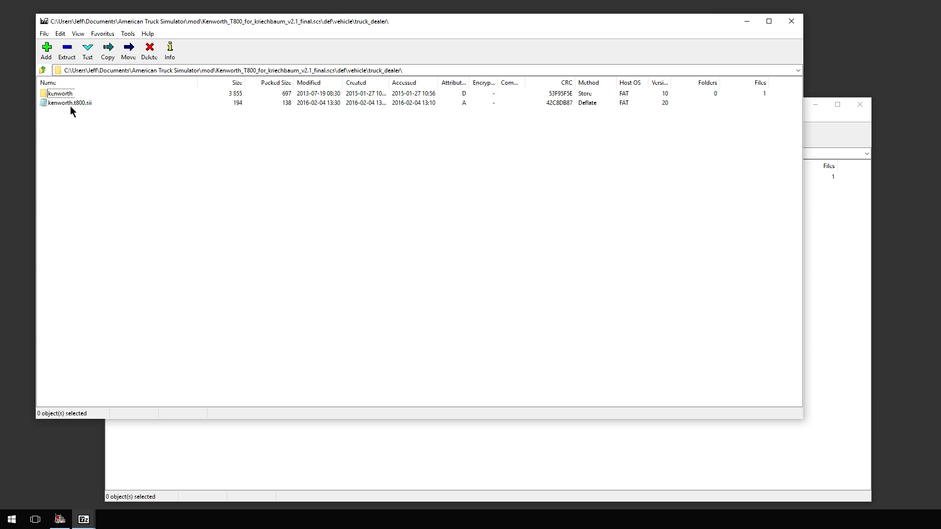
double_click(67, 104)
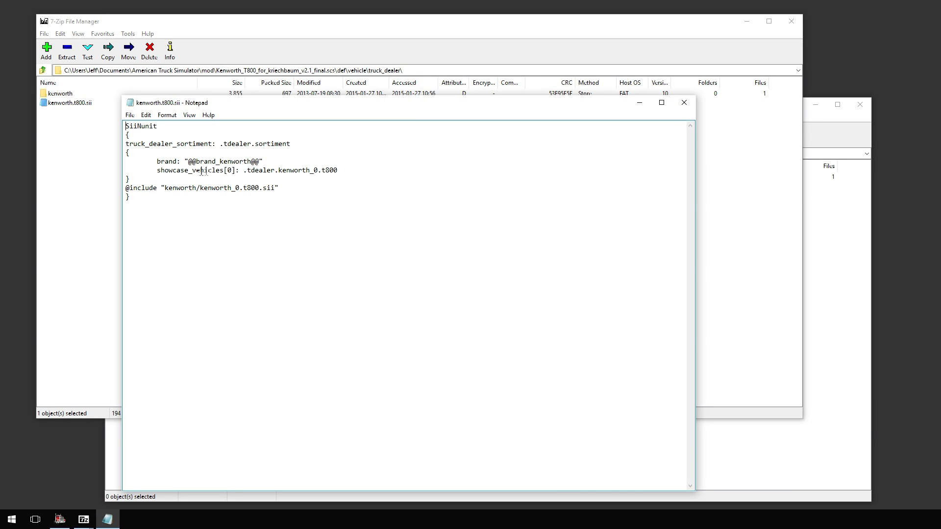
mouse_move(251, 230)
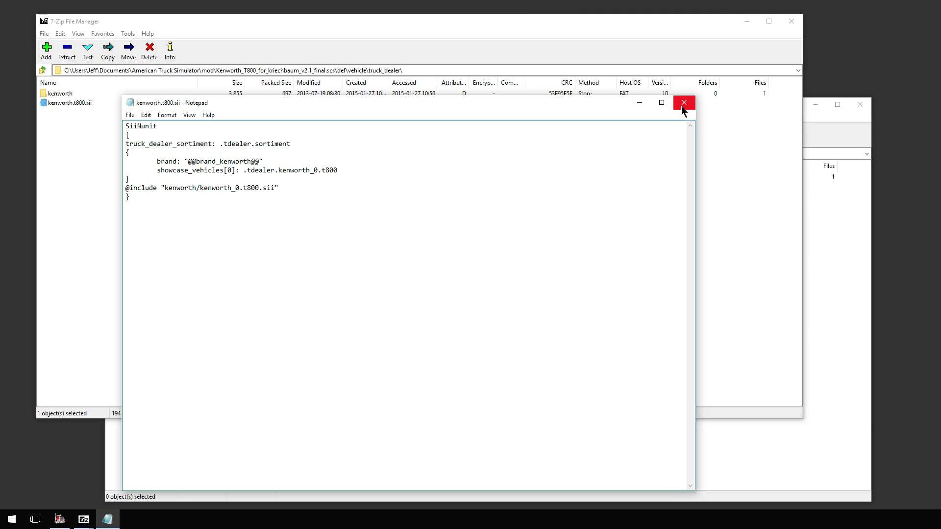
Close the T800 dealer file, inspect kenworth_0.t800.sii in the kenworth subfolder, and close it.
click(684, 103)
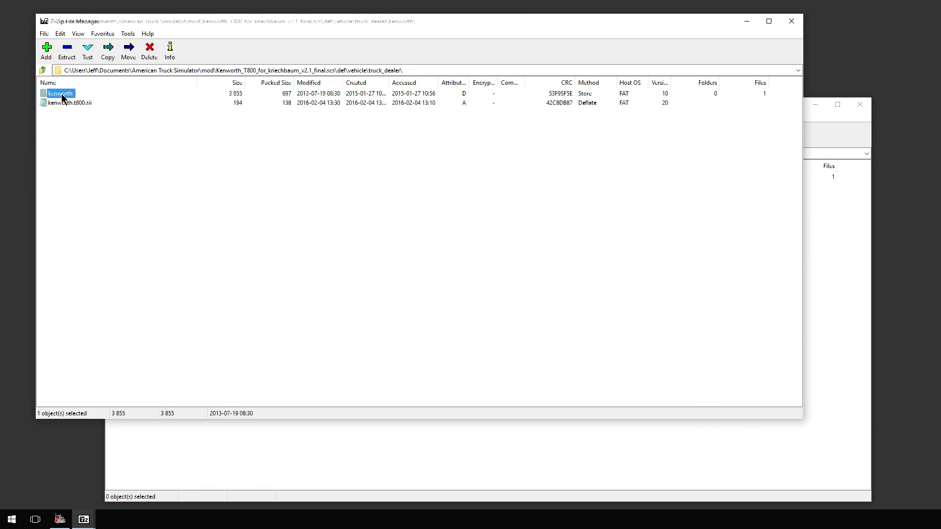
double_click(68, 103)
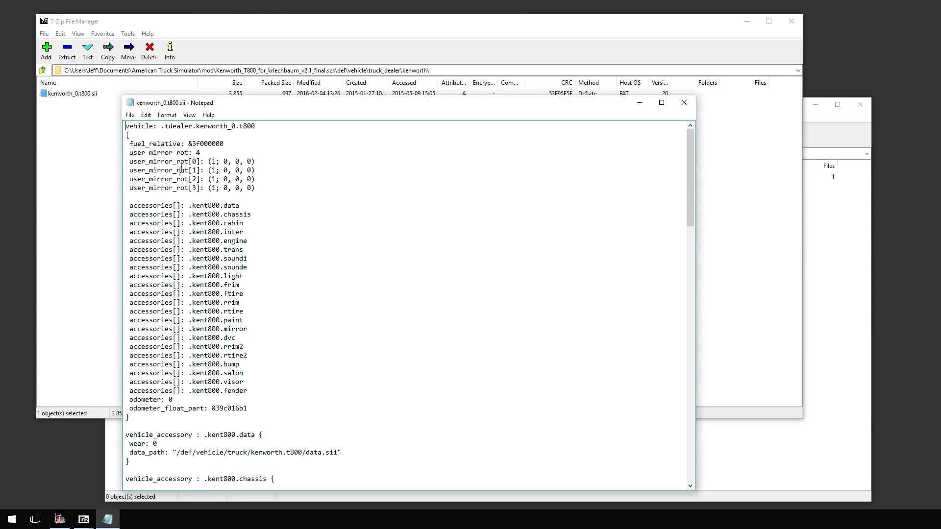
click(684, 102)
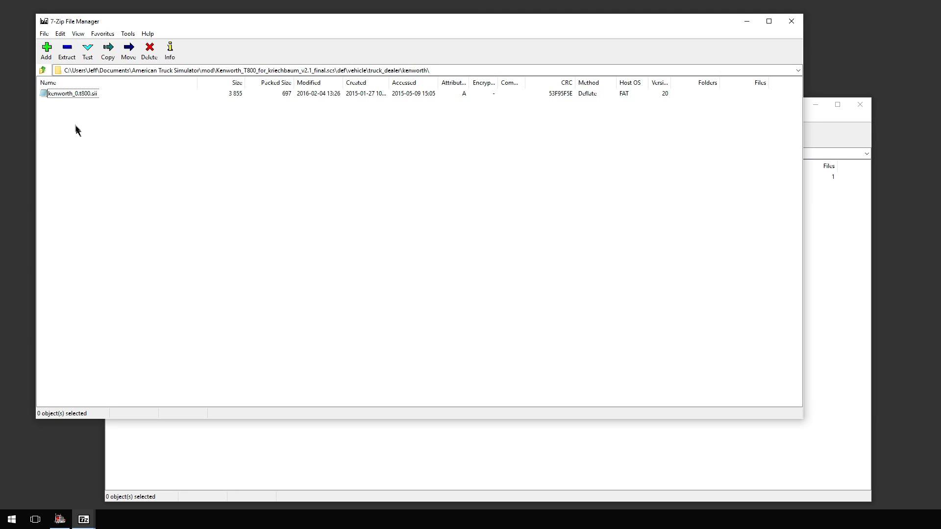
double_click(73, 94)
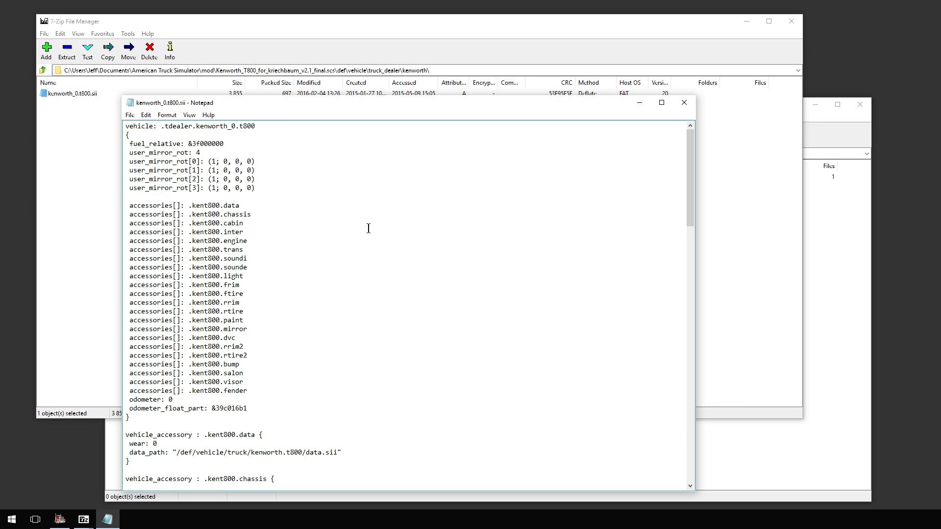
mouse_move(688, 111)
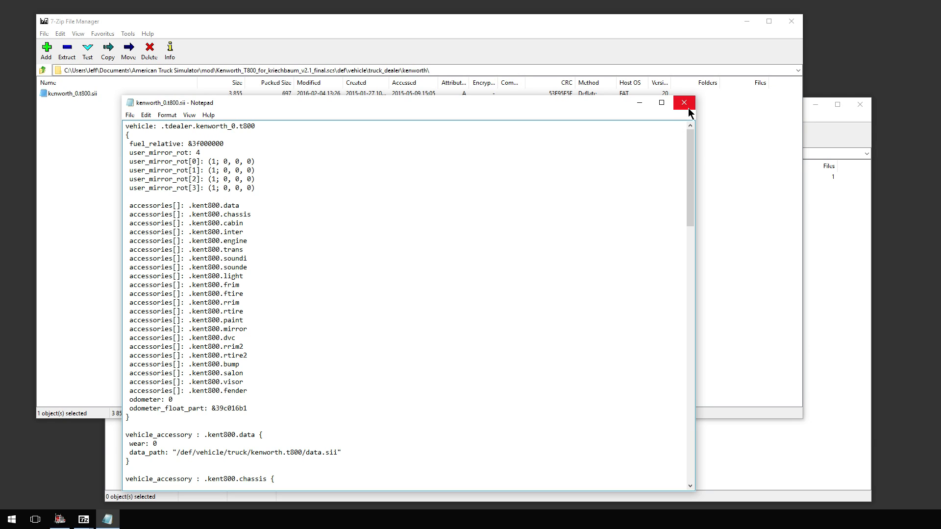
click(684, 103)
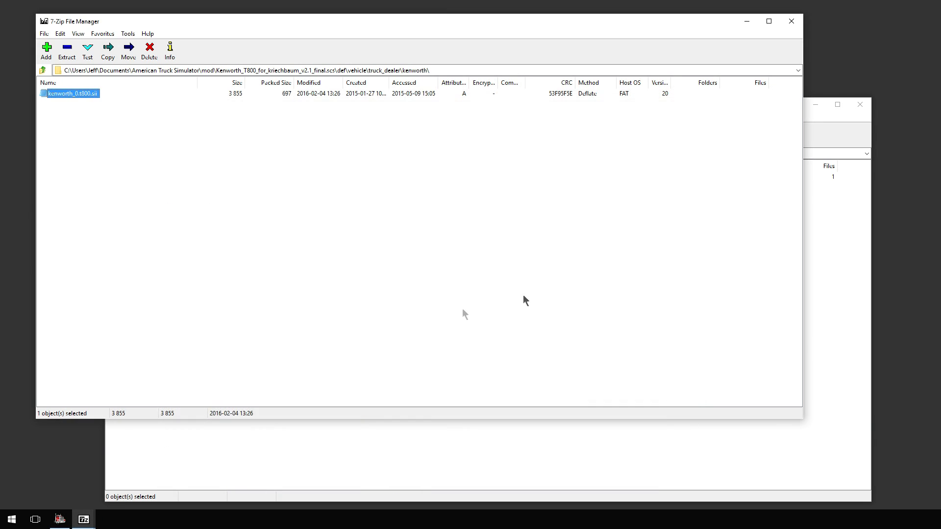
Go up from truck_dealer to the T800 archive's def\vehicle folder.
click(41, 70)
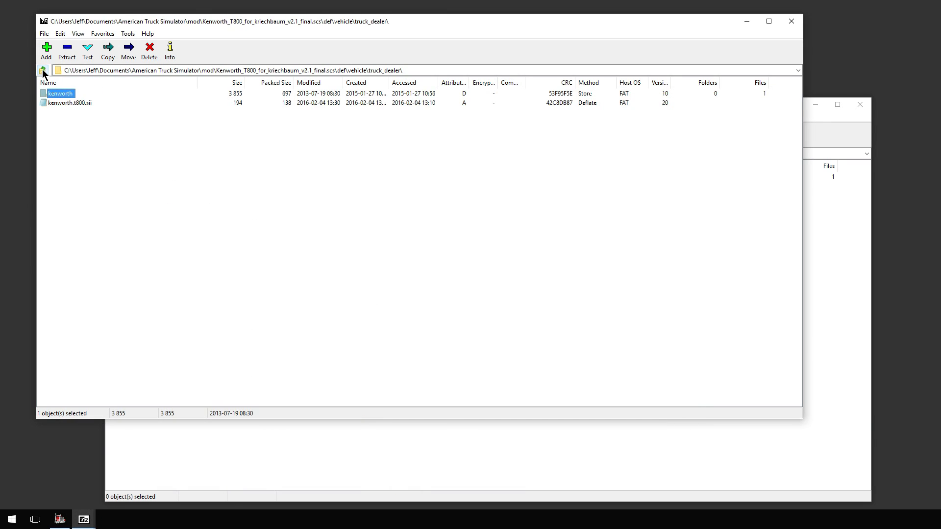
click(41, 72)
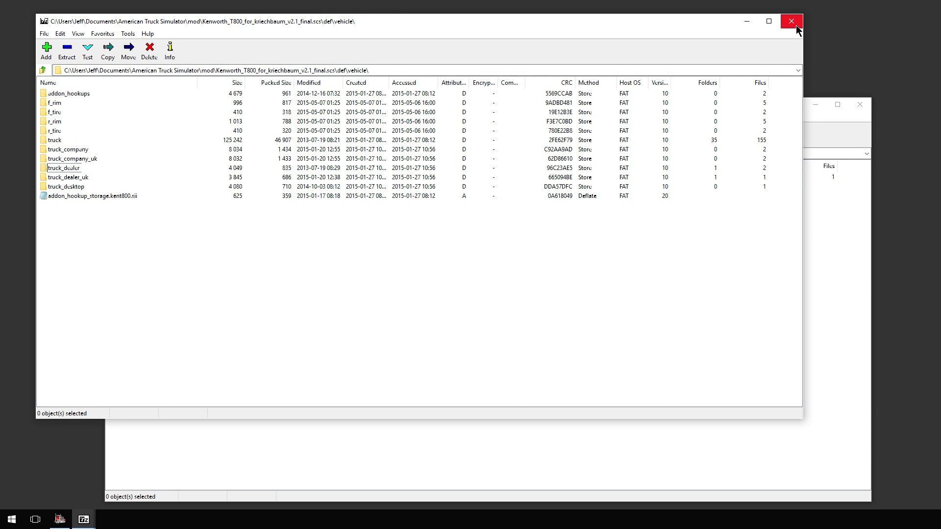
mouse_move(351, 350)
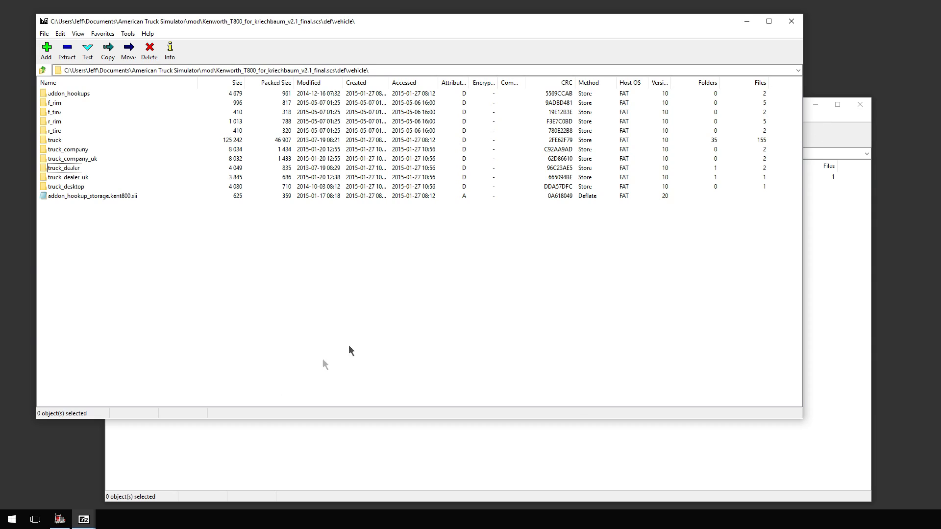
mouse_move(241, 399)
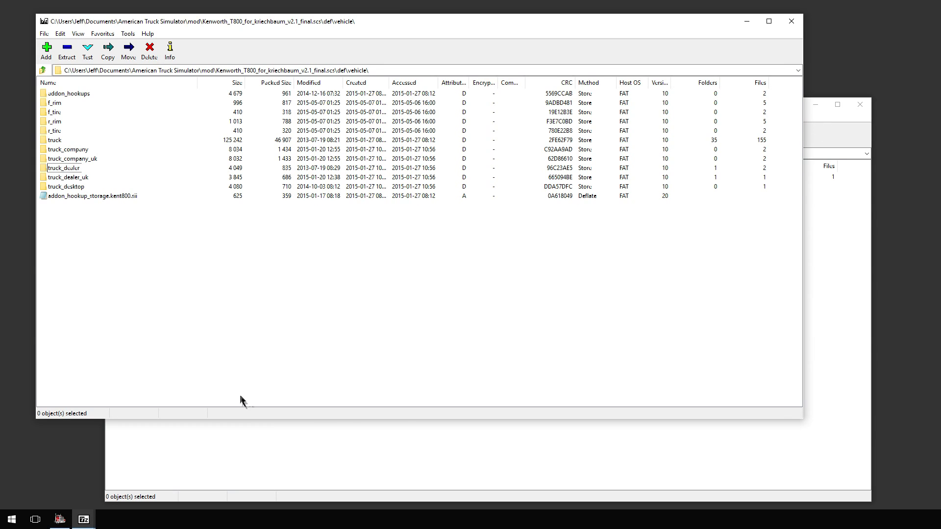
mouse_move(270, 323)
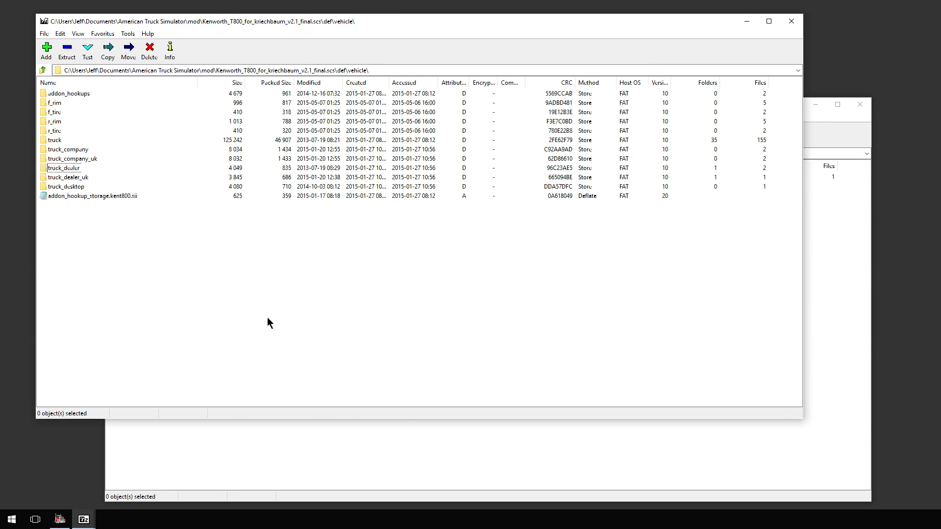
mouse_move(400, 319)
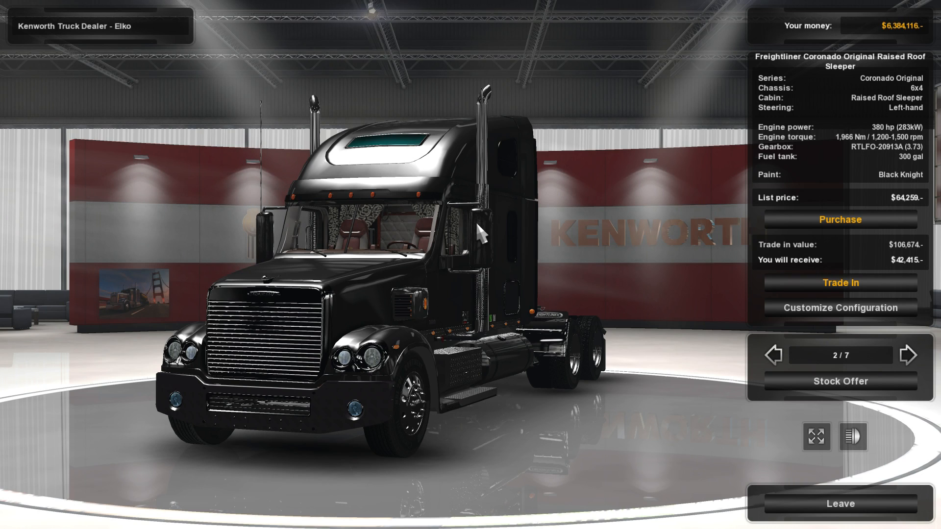
mouse_move(703, 361)
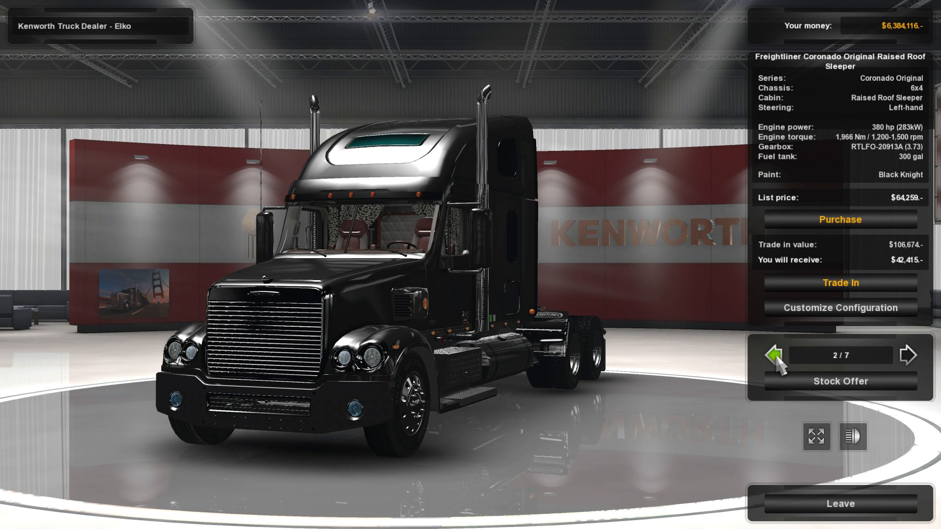
Cycle through trucks 1/7 to 7/7 and back, confirming the T800 and Coronado are offered.
click(776, 355)
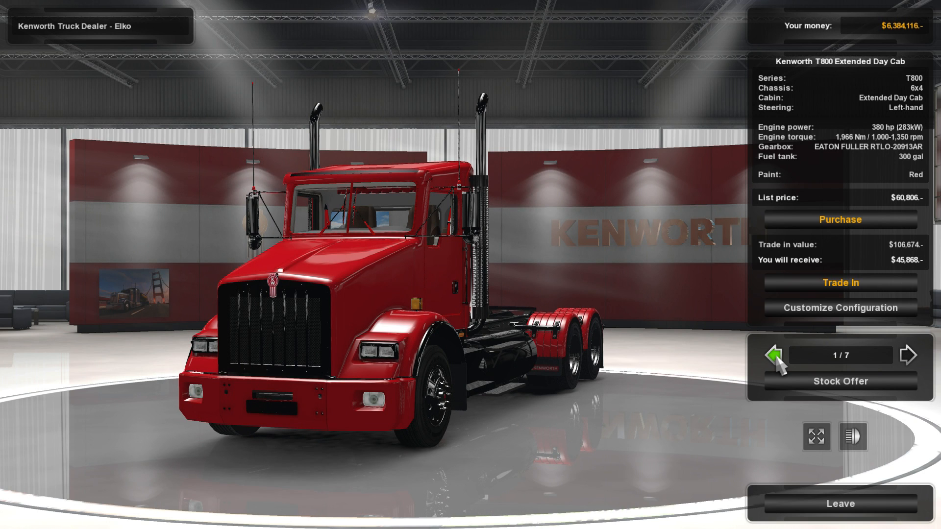
click(906, 355)
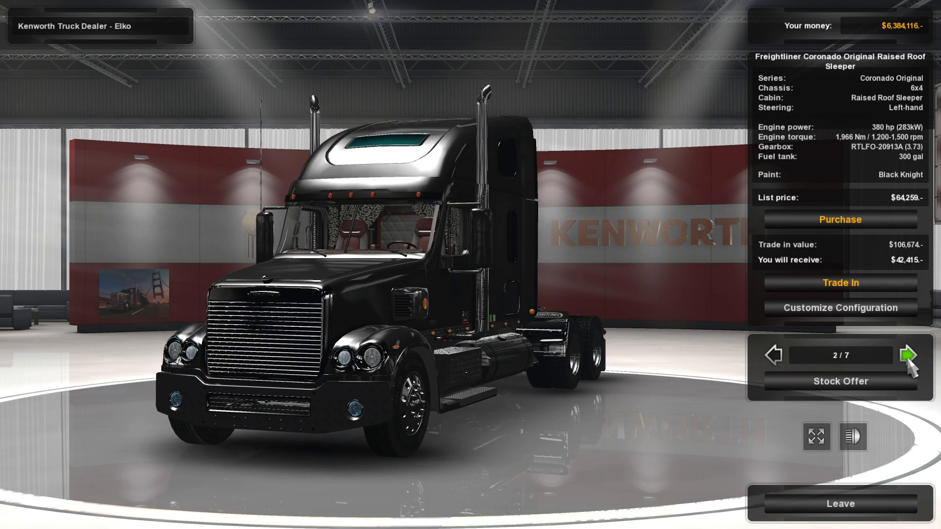
click(906, 356)
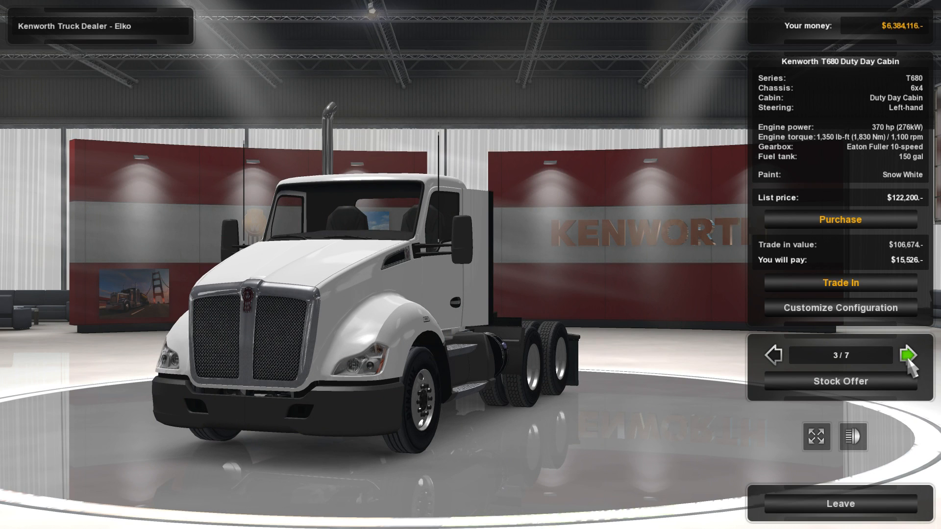
click(907, 356)
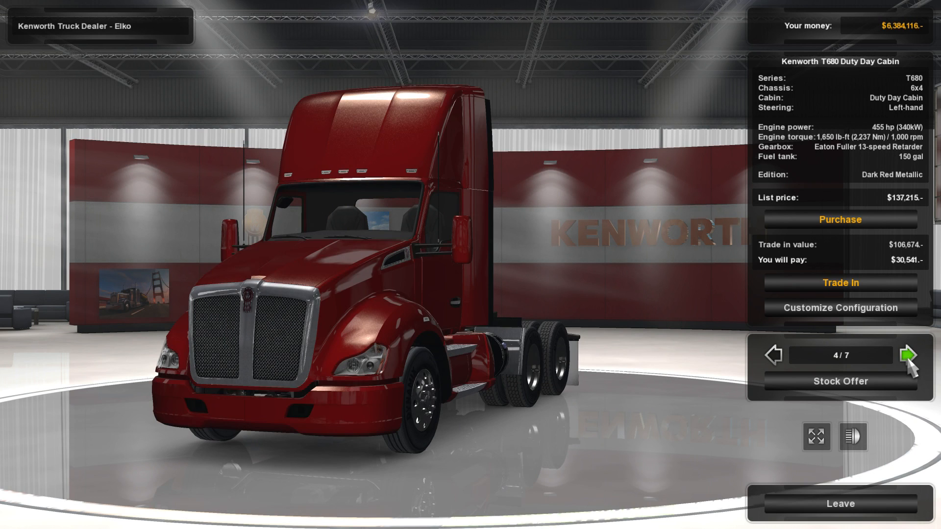
click(905, 356)
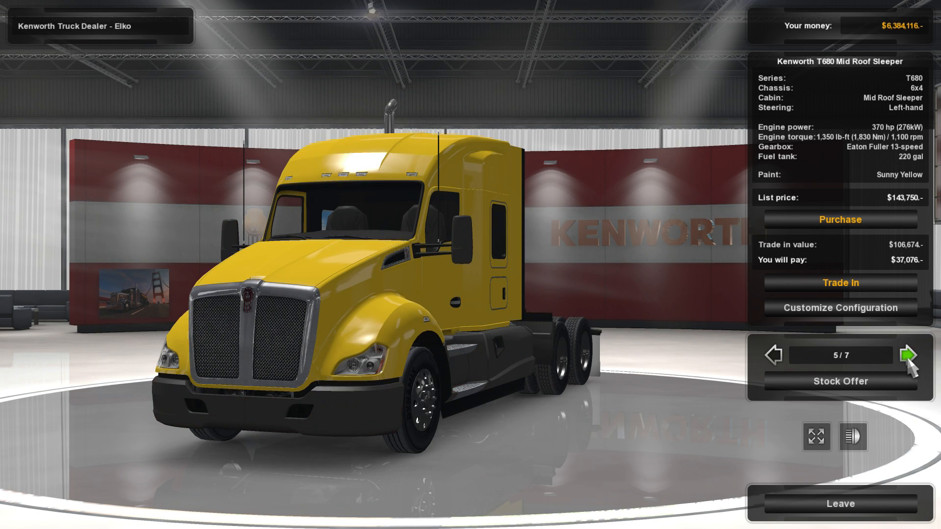
click(905, 354)
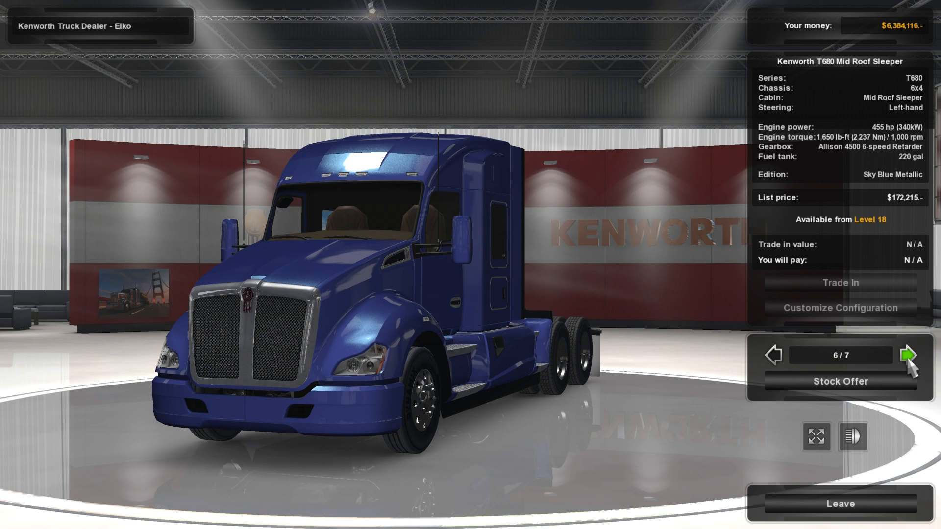
click(905, 355)
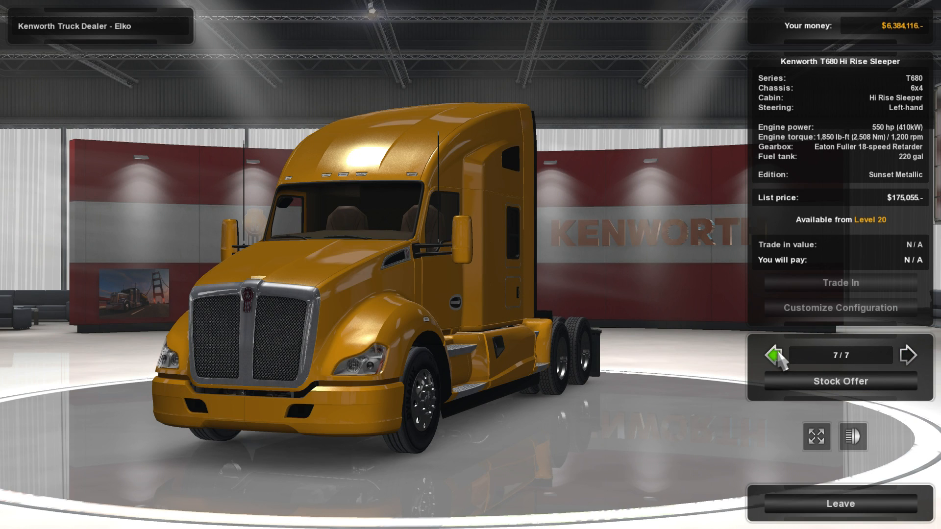
click(774, 356)
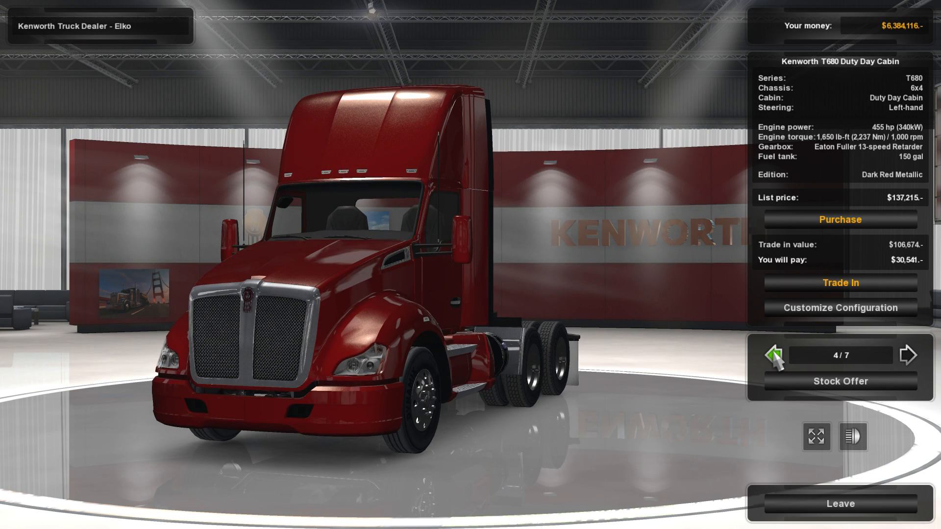
click(775, 355)
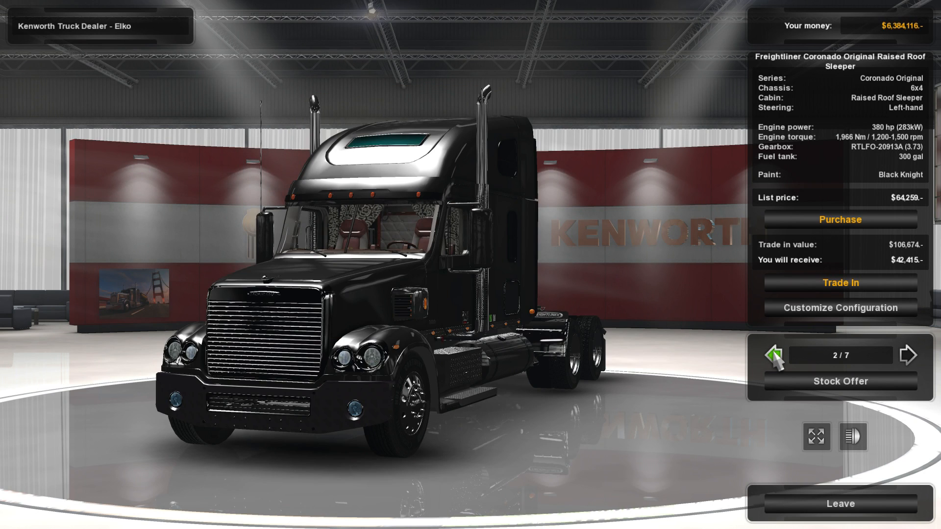
click(775, 355)
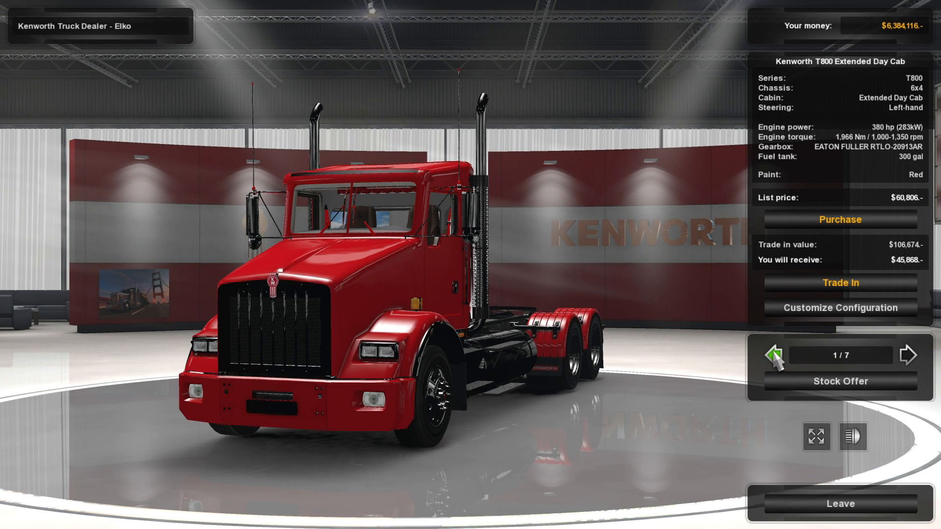
mouse_move(666, 431)
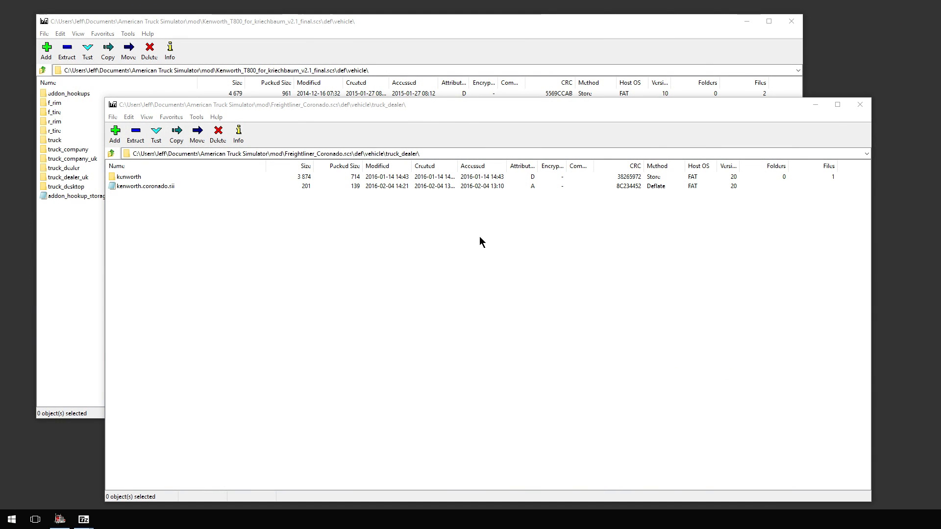
mouse_move(151, 195)
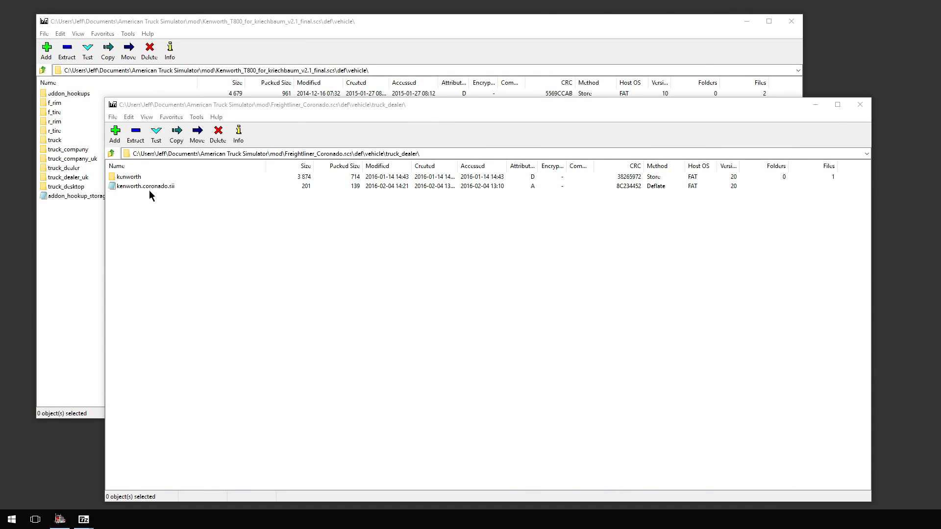
mouse_move(198, 245)
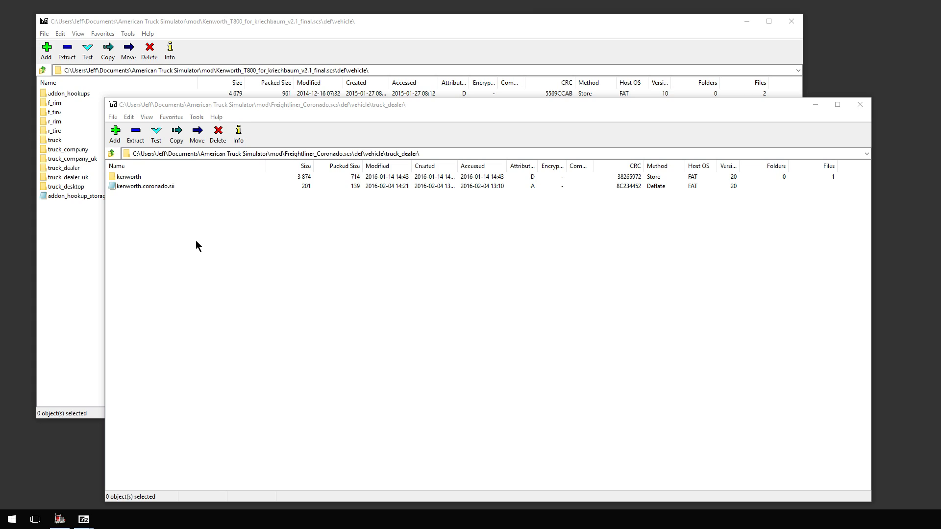
mouse_move(194, 260)
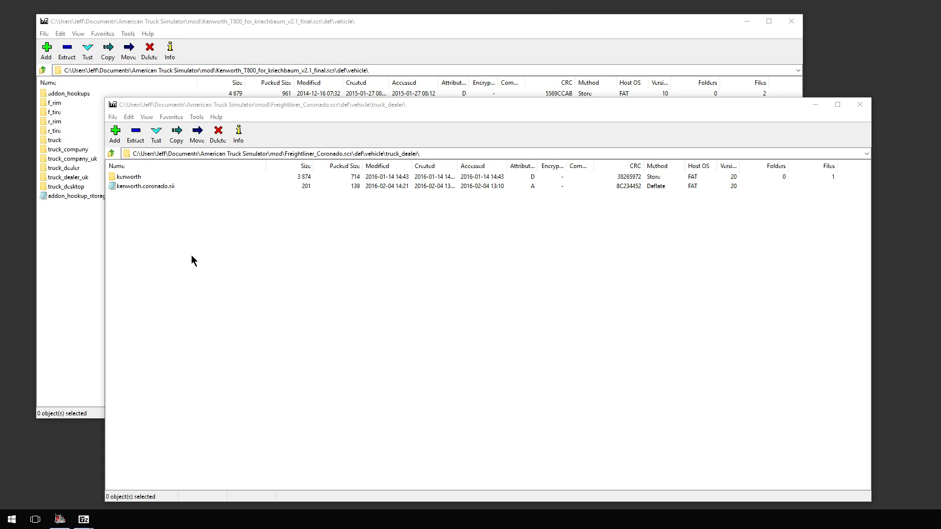
mouse_move(200, 230)
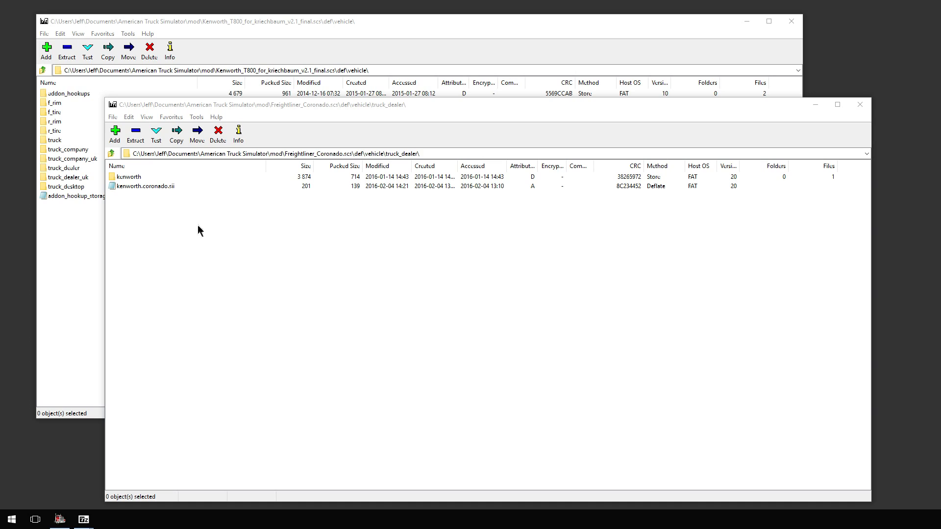
mouse_move(90, 264)
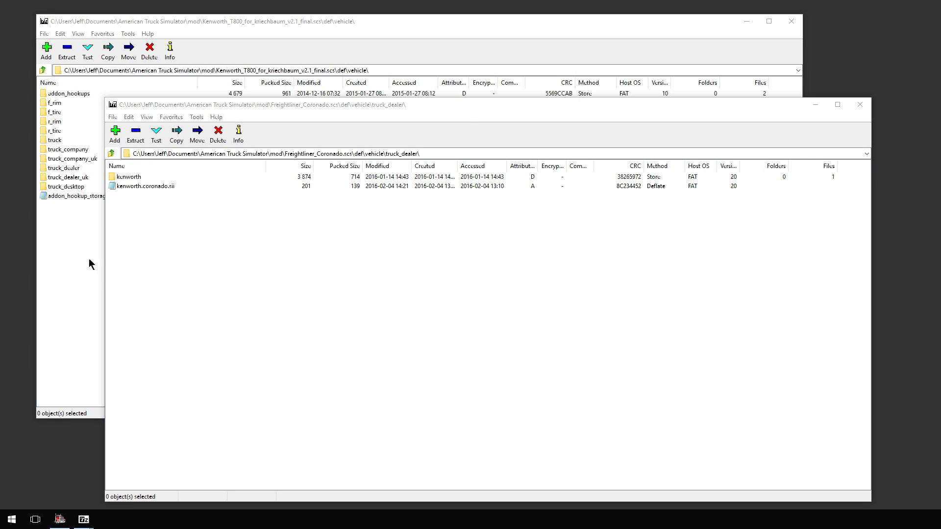
mouse_move(84, 240)
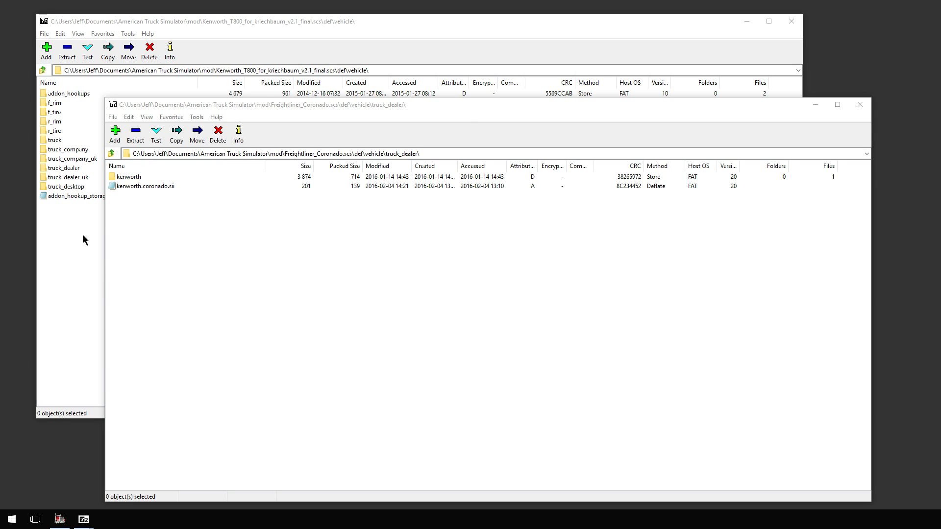
mouse_move(82, 245)
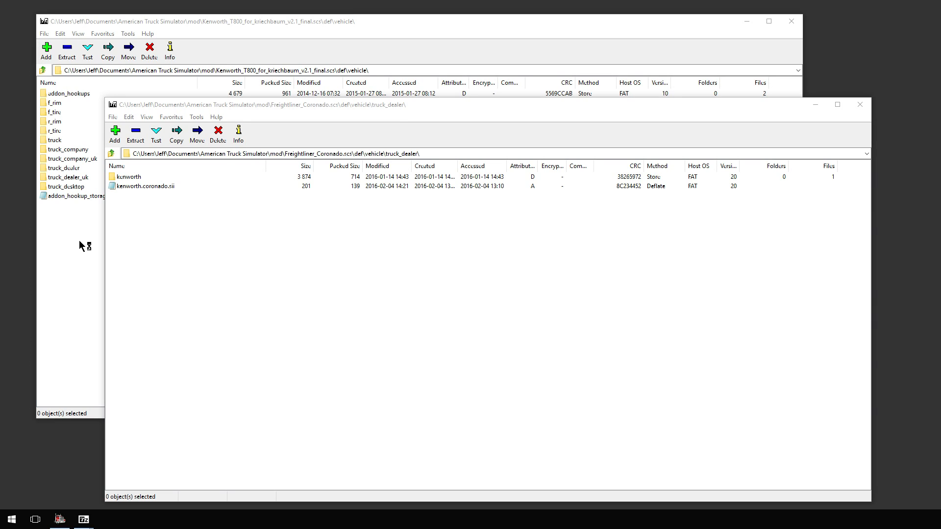
mouse_move(82, 246)
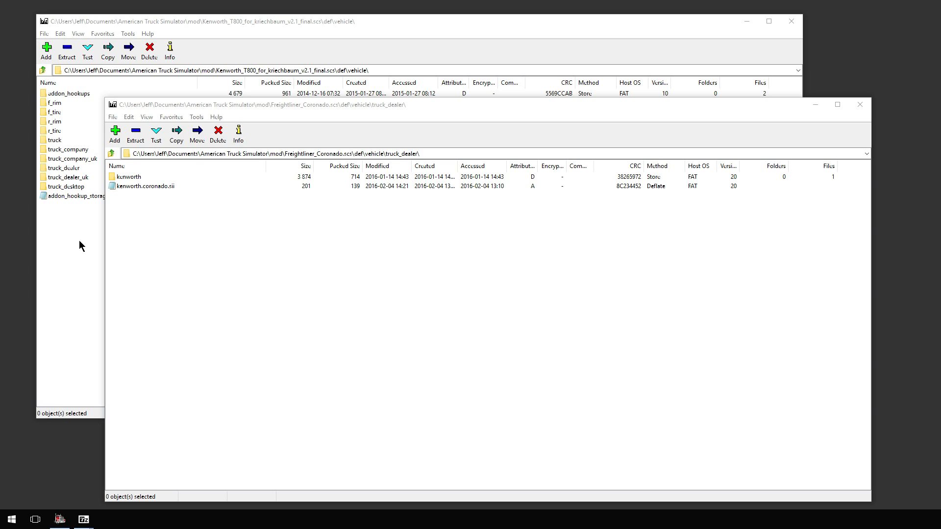
mouse_move(131, 271)
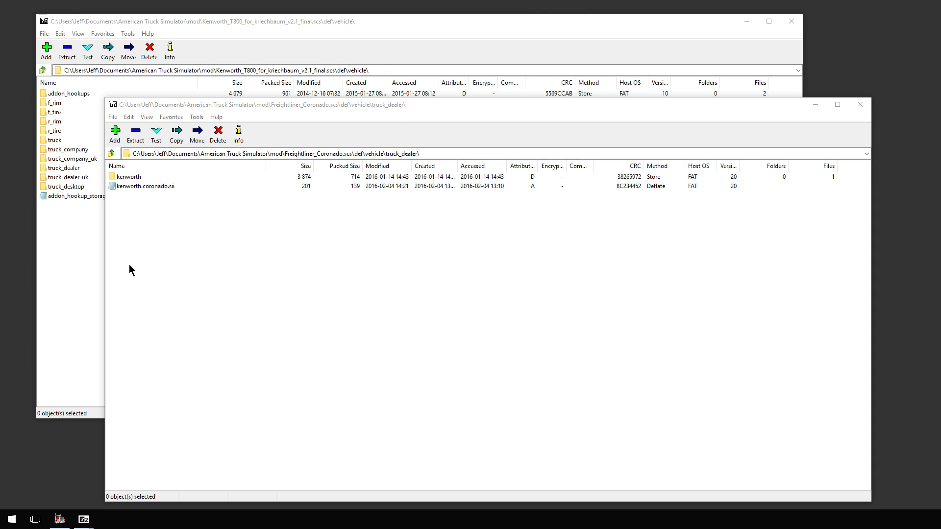
mouse_move(208, 294)
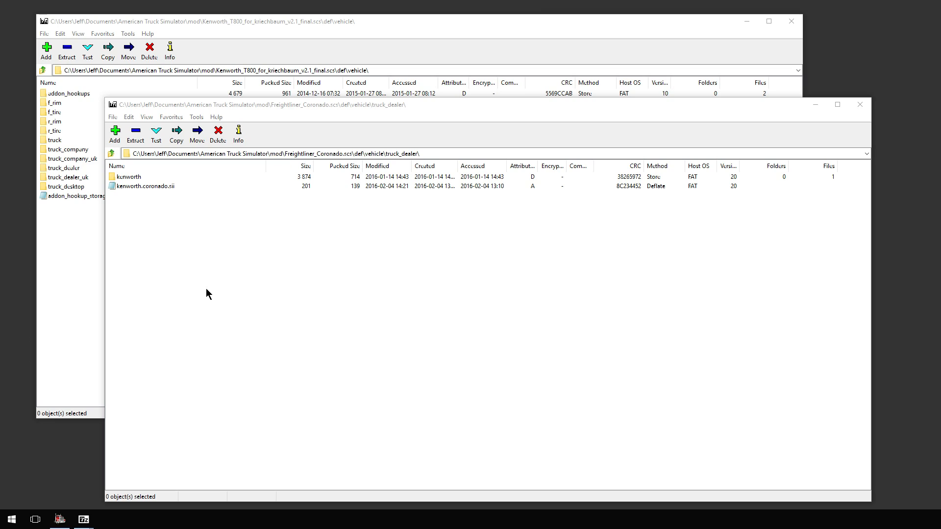